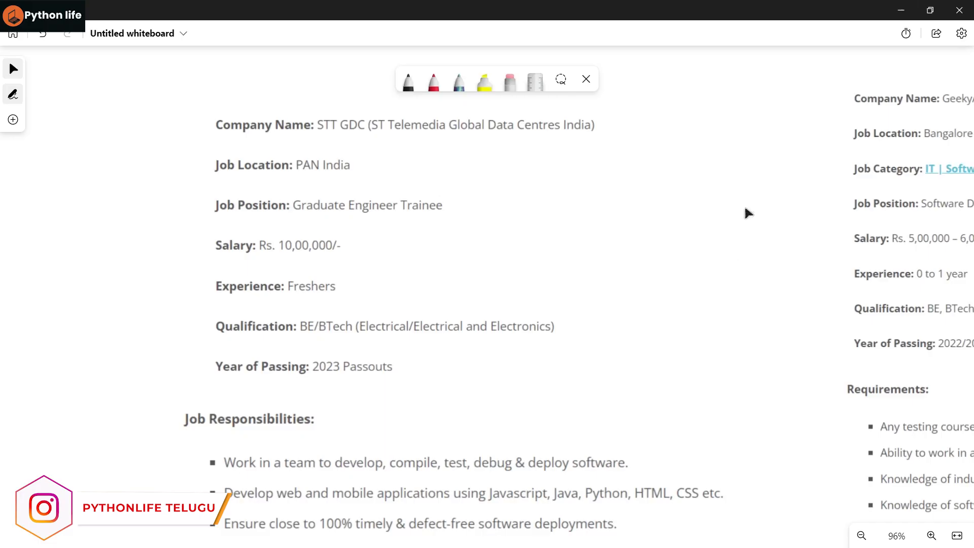
- With red ink, underline STT GDC, Graduate Engineer Trainee, PAN India and Rs. 10,00,000/- salary
left_click(433, 81)
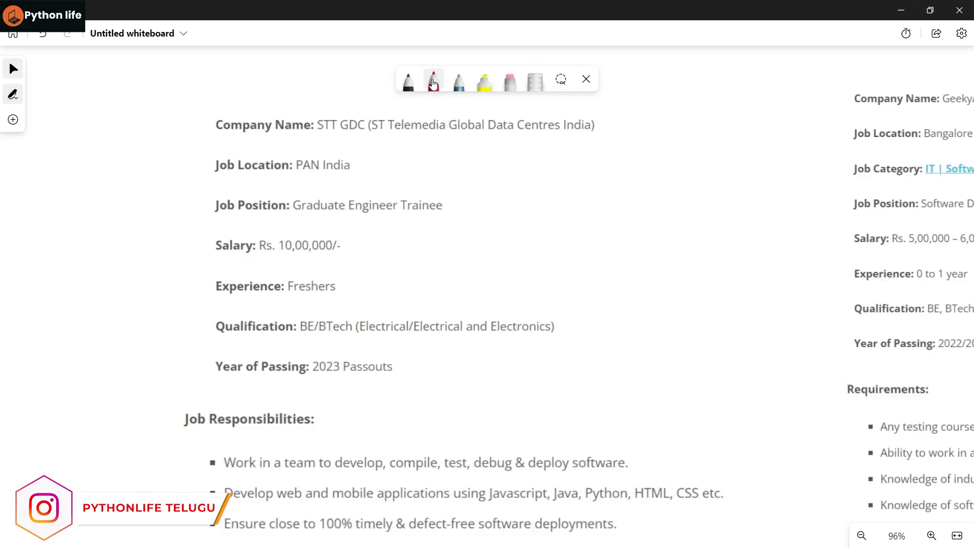
left_click(433, 81)
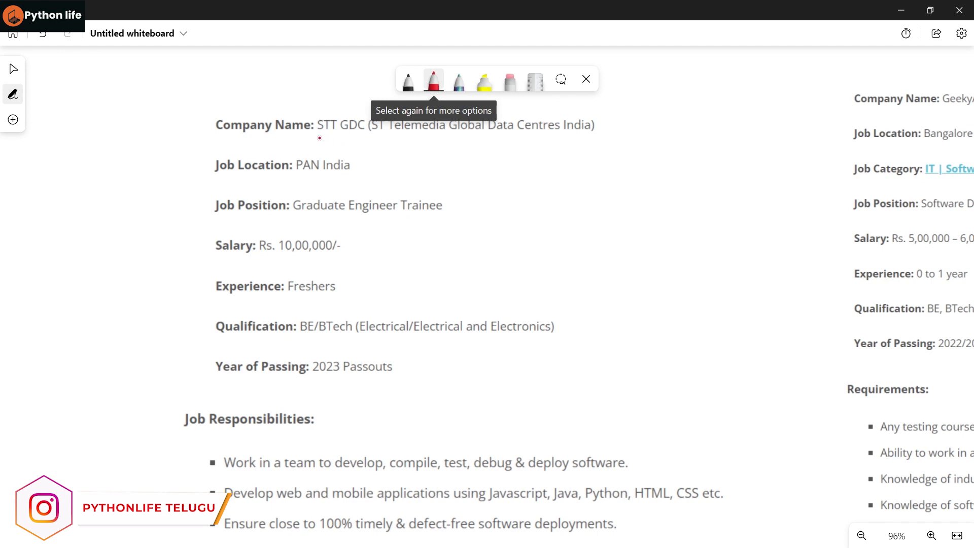
left_click_drag(317, 138, 389, 138)
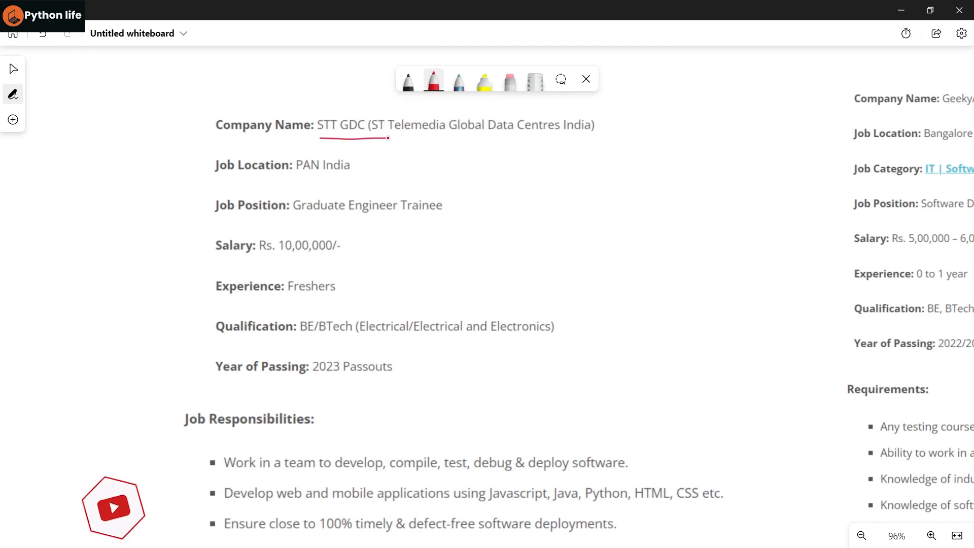
left_click_drag(292, 220, 386, 220)
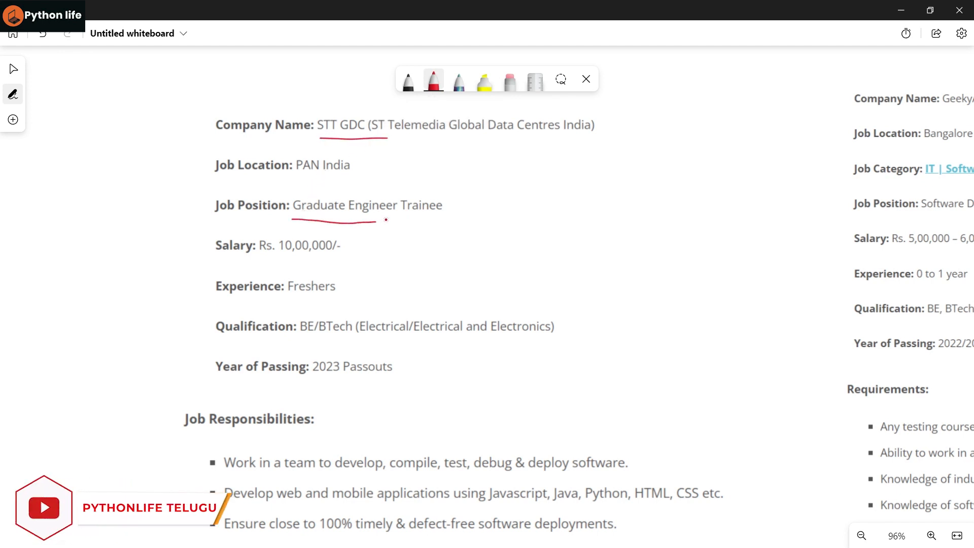
left_click_drag(295, 223, 442, 216)
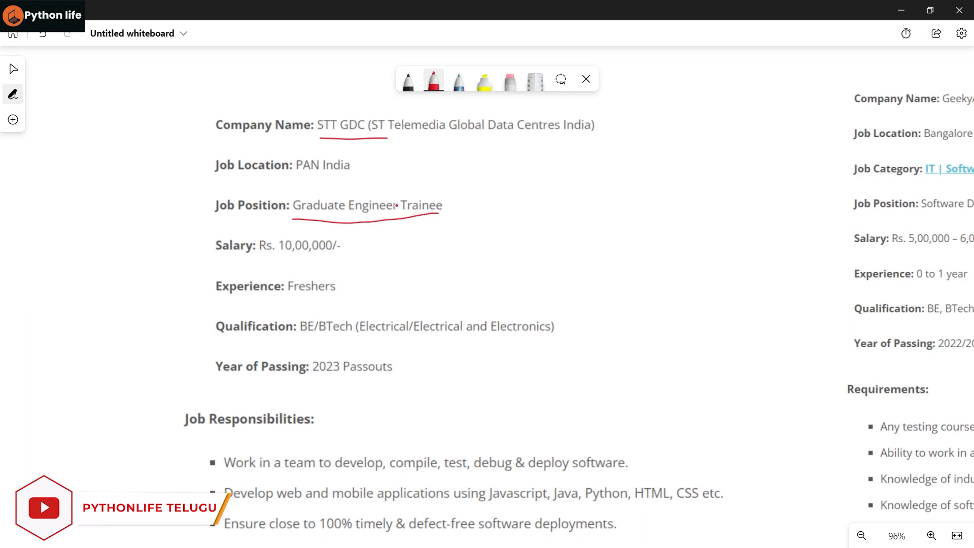
left_click_drag(304, 179, 376, 179)
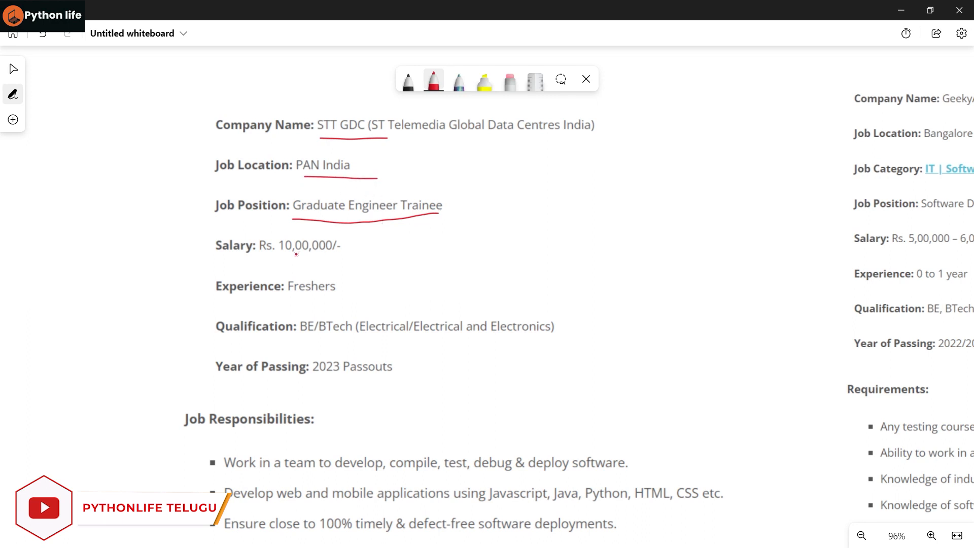
left_click_drag(278, 257, 350, 257)
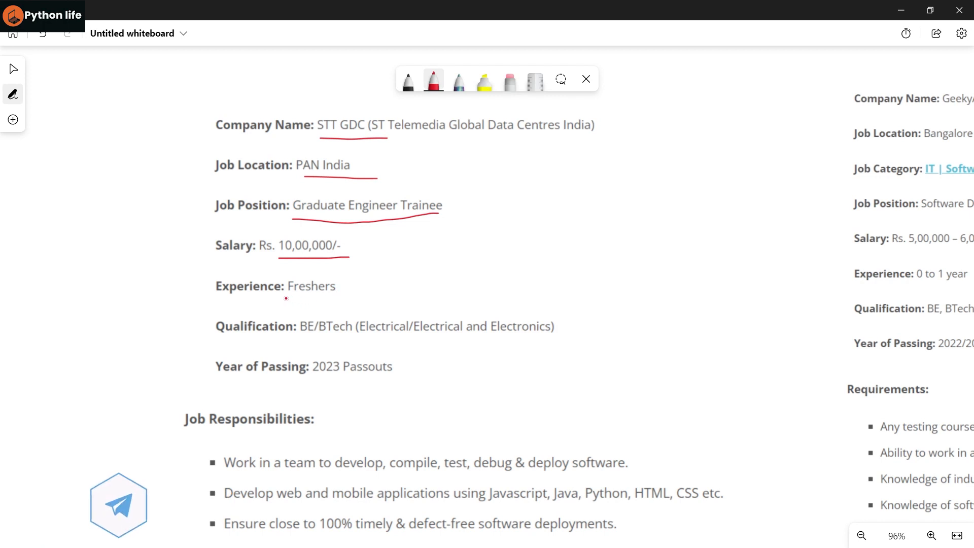
- Underline the Freshers experience, BE/BTech qualification and 2023 Passouts year of passing
left_click_drag(286, 296, 348, 296)
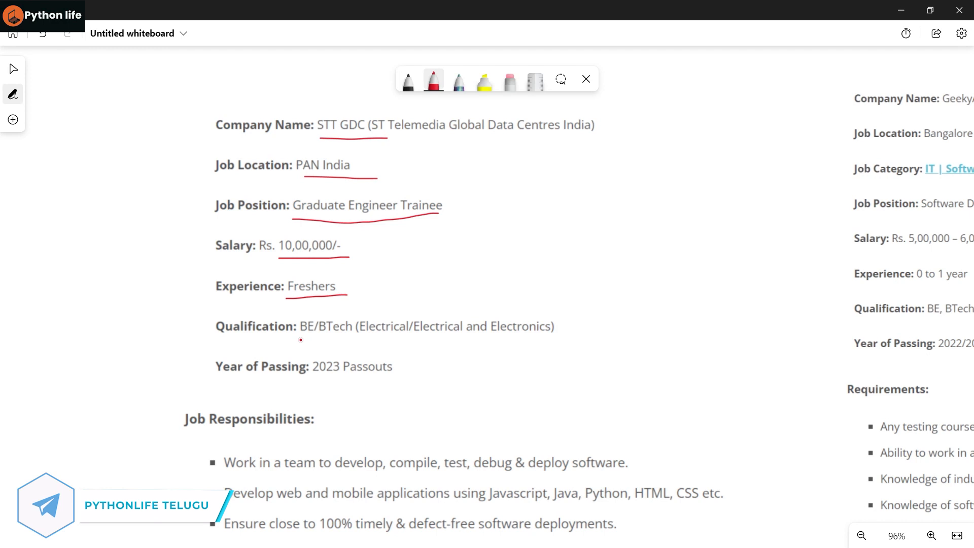
left_click_drag(301, 340, 323, 340)
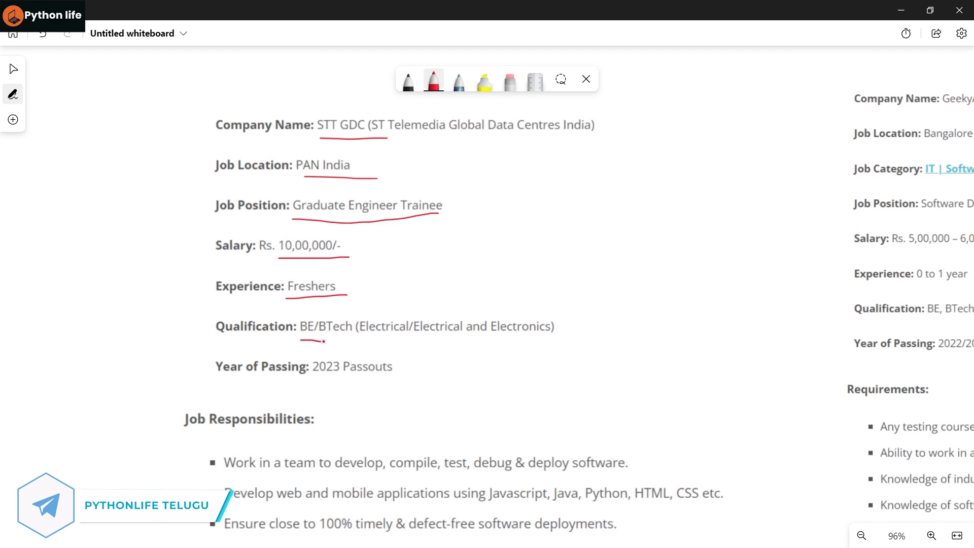
left_click_drag(323, 341, 388, 339)
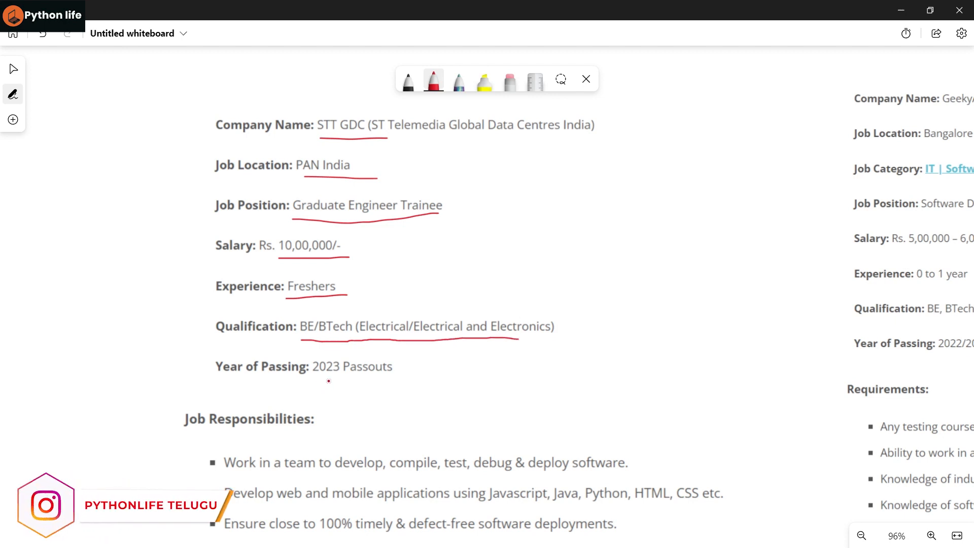
left_click_drag(301, 375, 408, 372)
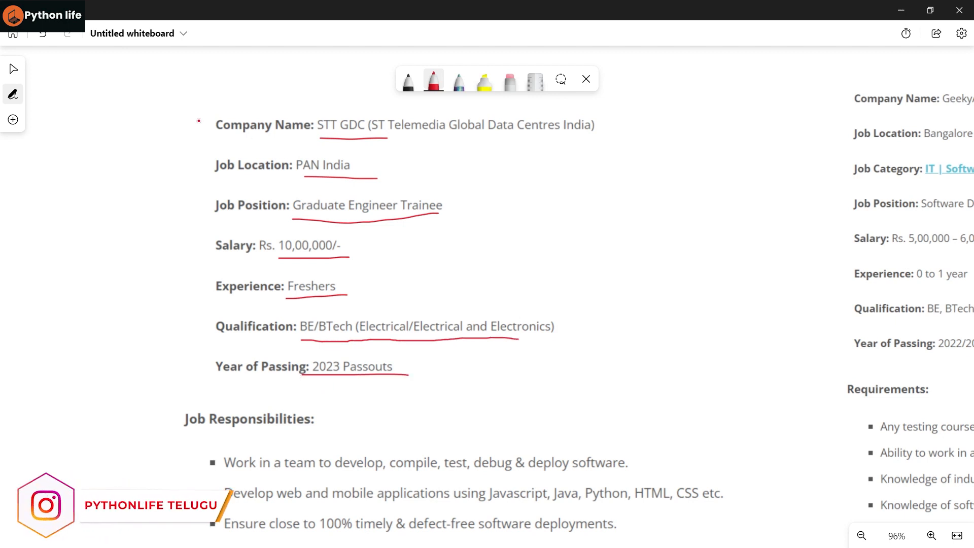
- Underline the software development, web/mobile languages and API documentation responsibilities in red
scroll("down", 3)
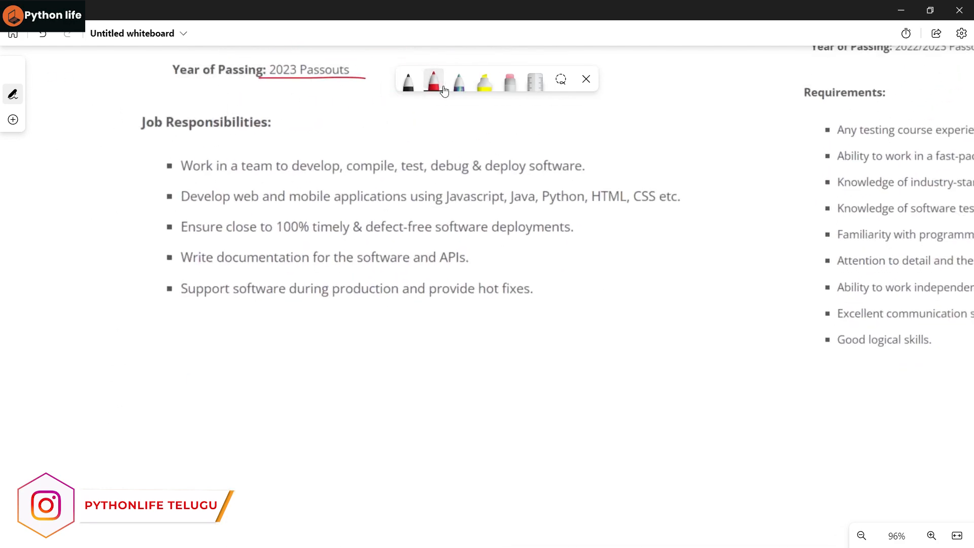
left_click_drag(297, 181, 334, 180)
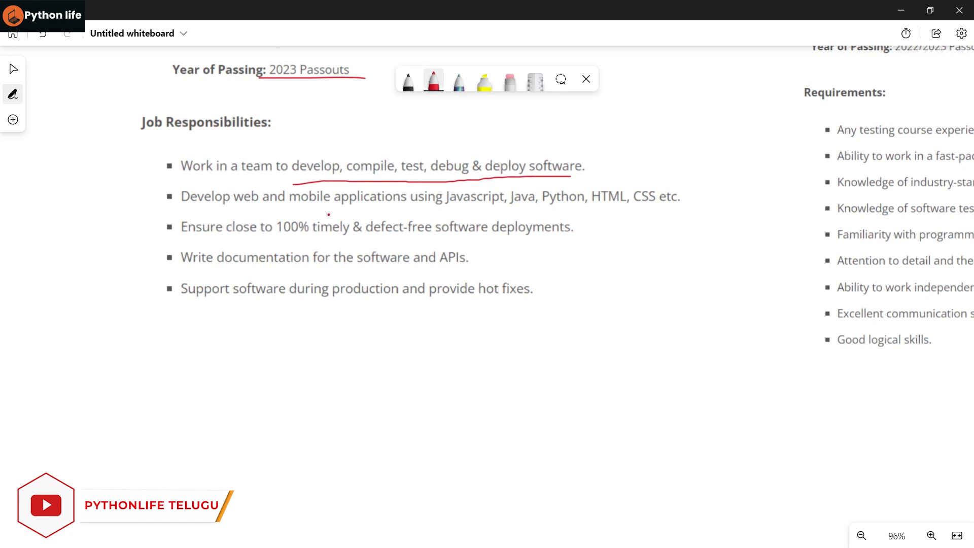
left_click_drag(328, 215, 497, 211)
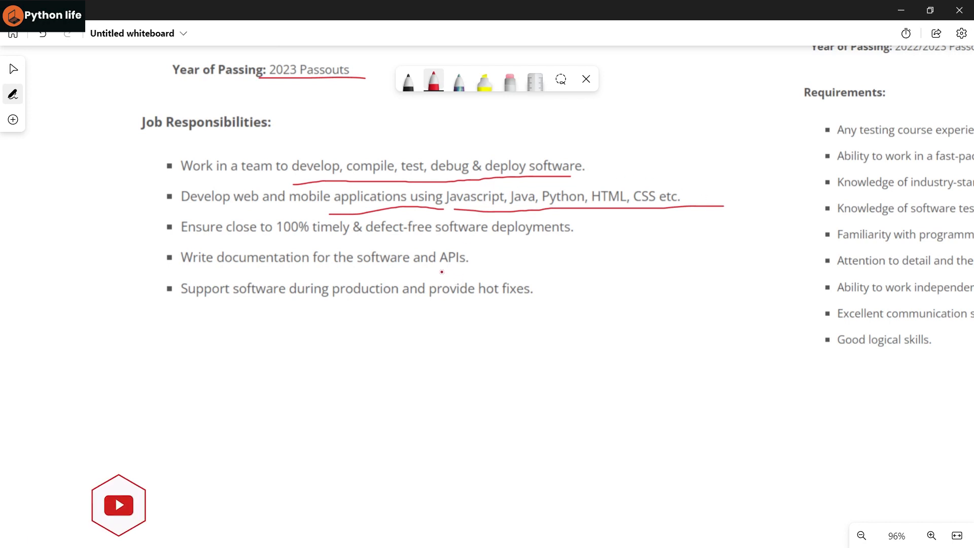
left_click_drag(413, 264, 483, 263)
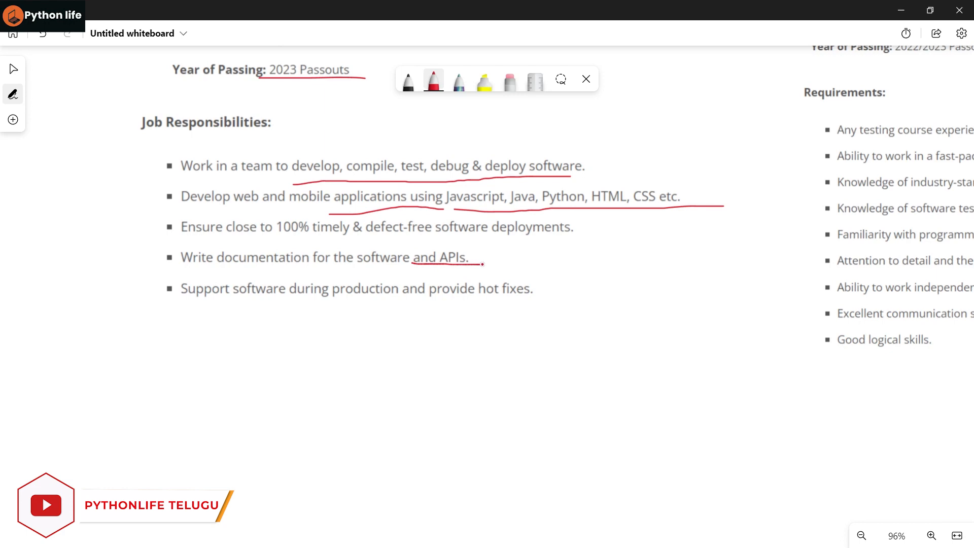
left_click_drag(298, 304, 541, 303)
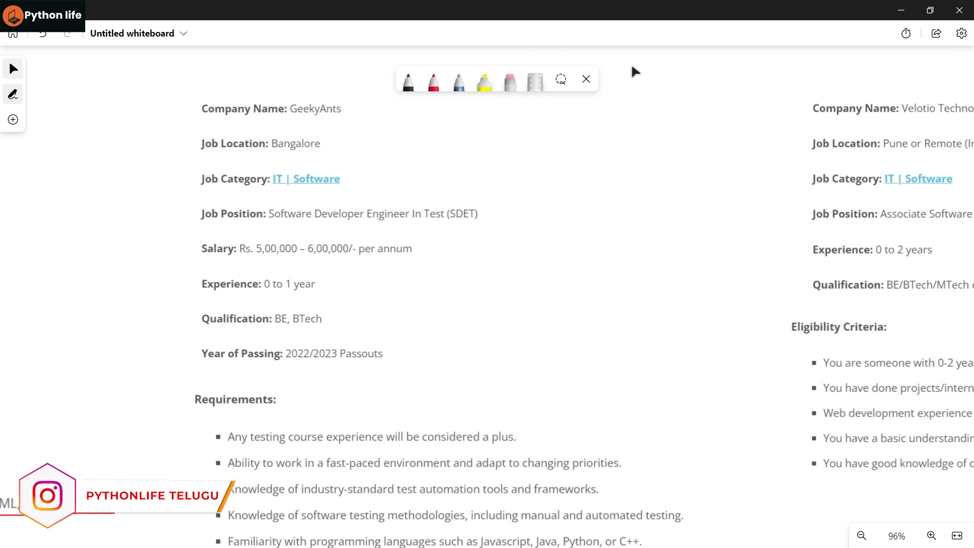
- Underline the GeekyAnts job position, salary range per annum and 0 to 1 year experience in red
left_click(434, 82)
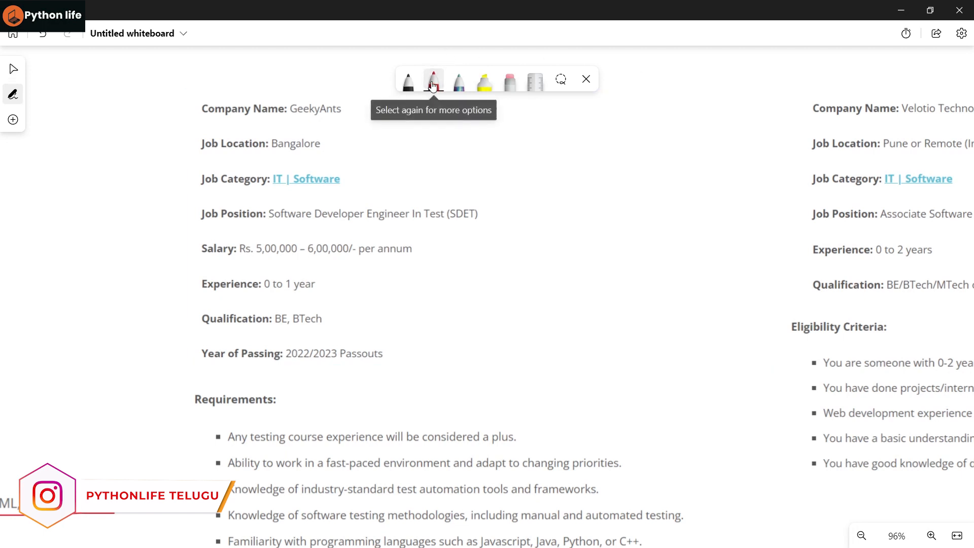
left_click_drag(272, 226, 407, 223)
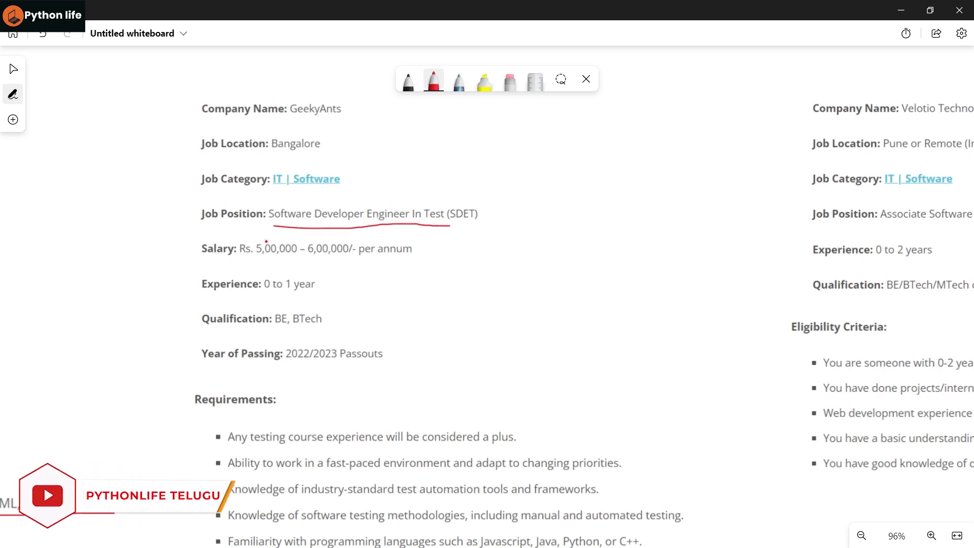
left_click_drag(245, 253, 417, 262)
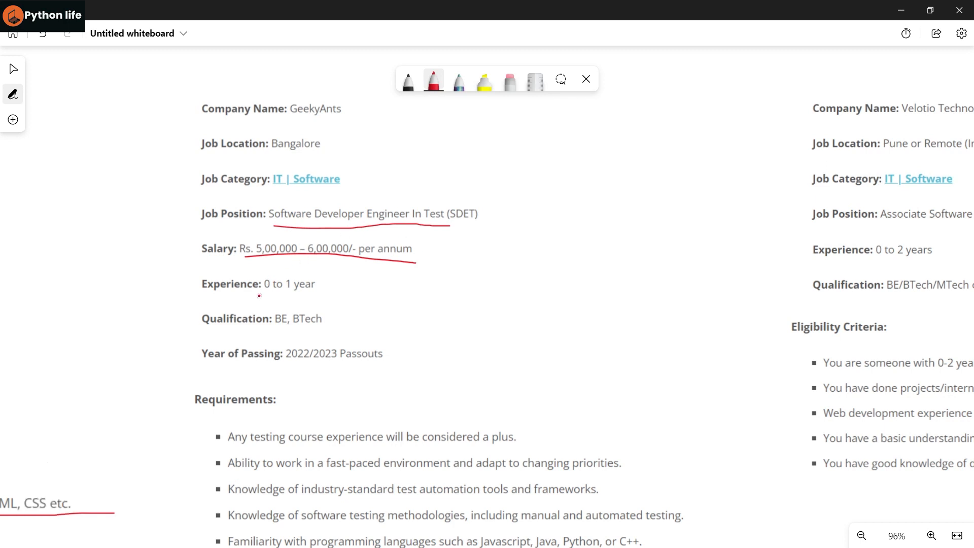
left_click_drag(261, 296, 326, 294)
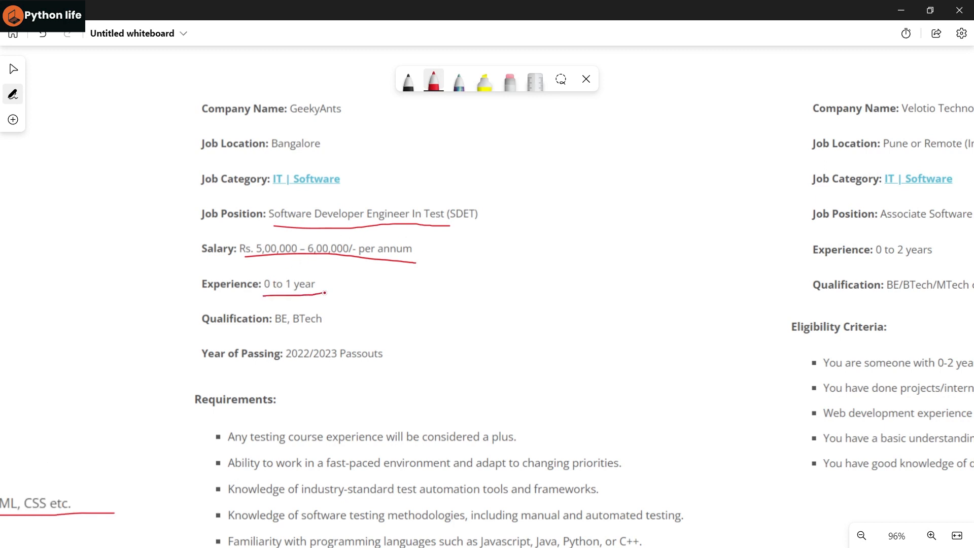
- Underline the BE, BTech qualification and 2022/2023 Passouts year of passing
left_click_drag(264, 296, 328, 283)
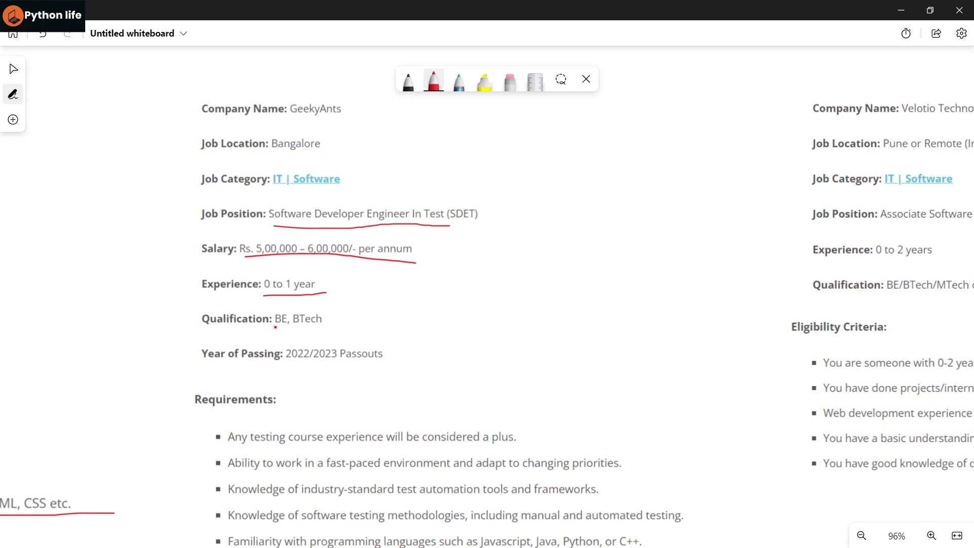
left_click_drag(273, 325, 341, 328)
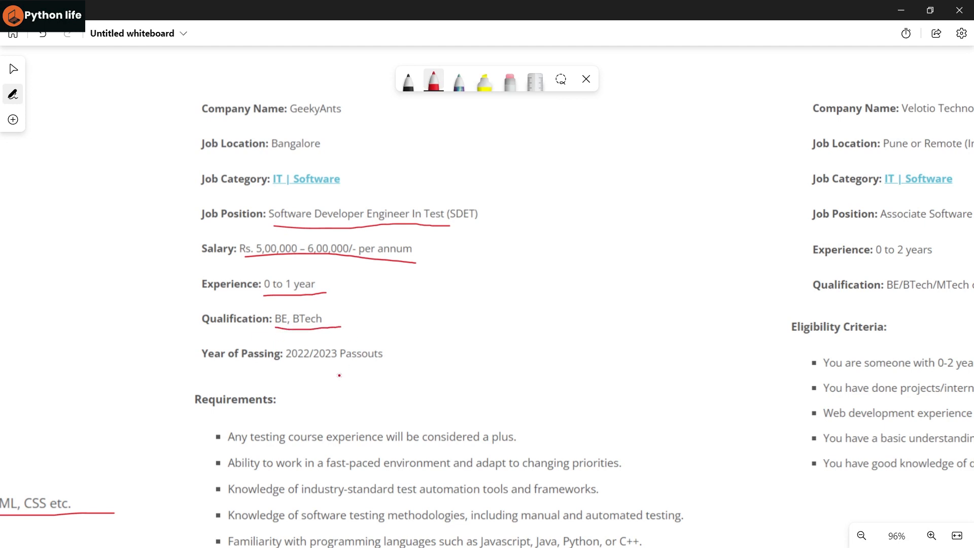
left_click_drag(287, 368, 336, 368)
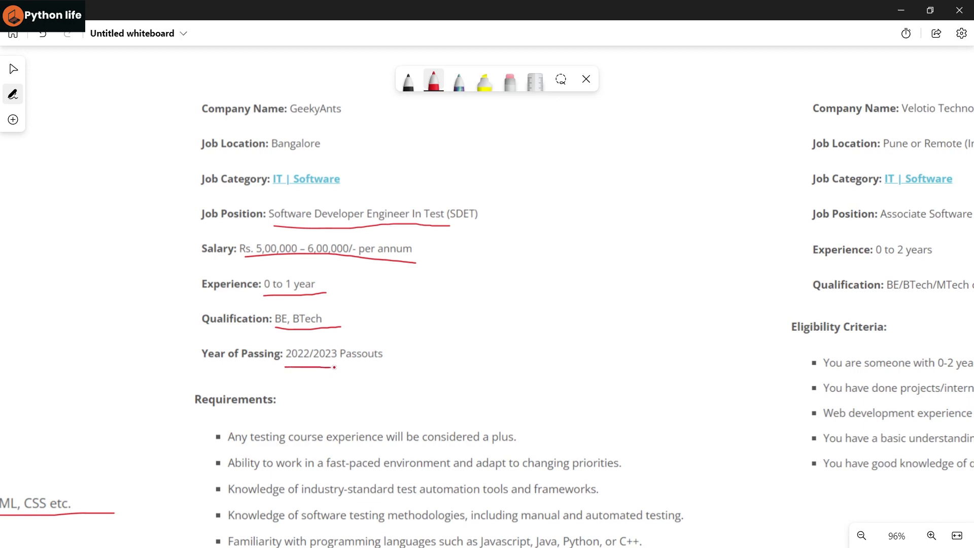
left_click_drag(287, 367, 386, 363)
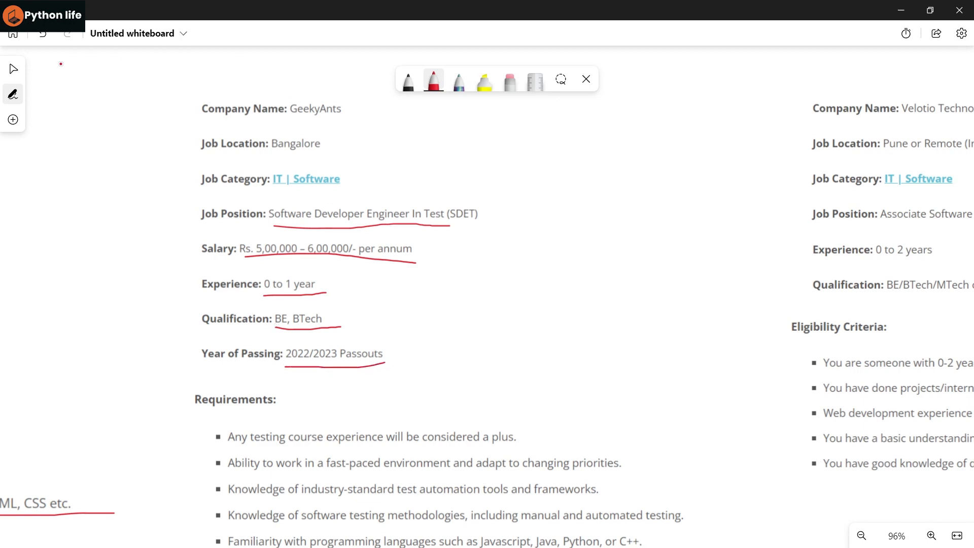
scroll("down", 3)
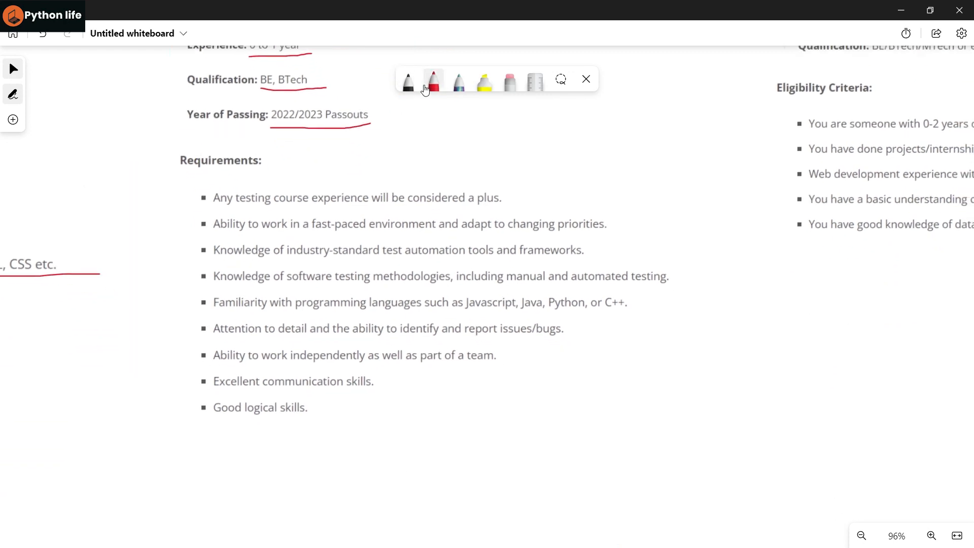
- Underline and circle Javascript, Java, Python, or C++ and mark the manual/automated testing requirement in red
left_click(434, 81)
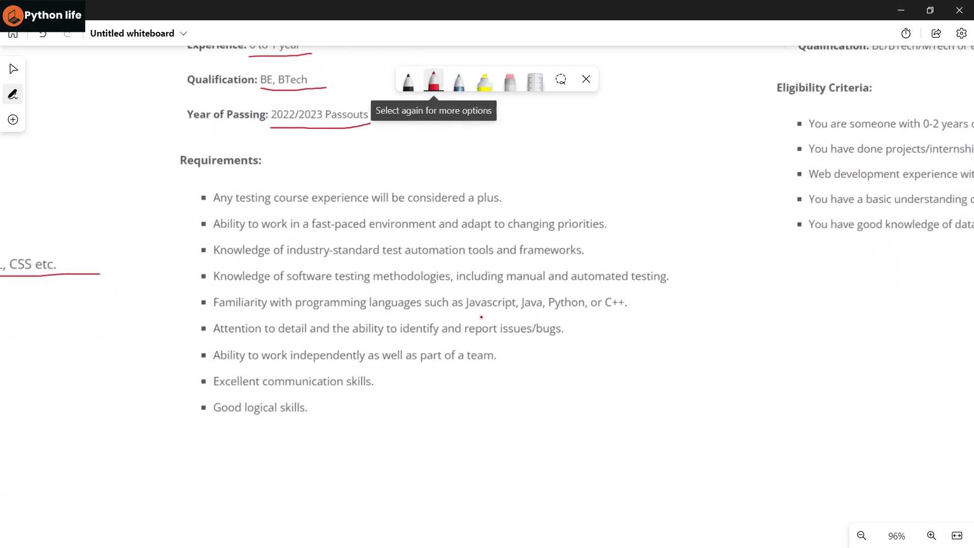
left_click_drag(451, 312, 619, 315)
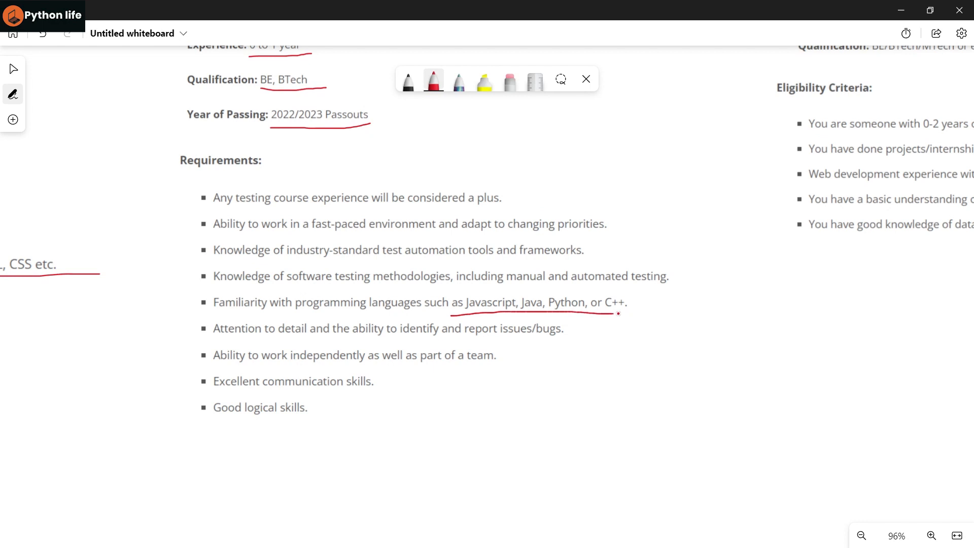
left_click_drag(456, 291, 621, 314)
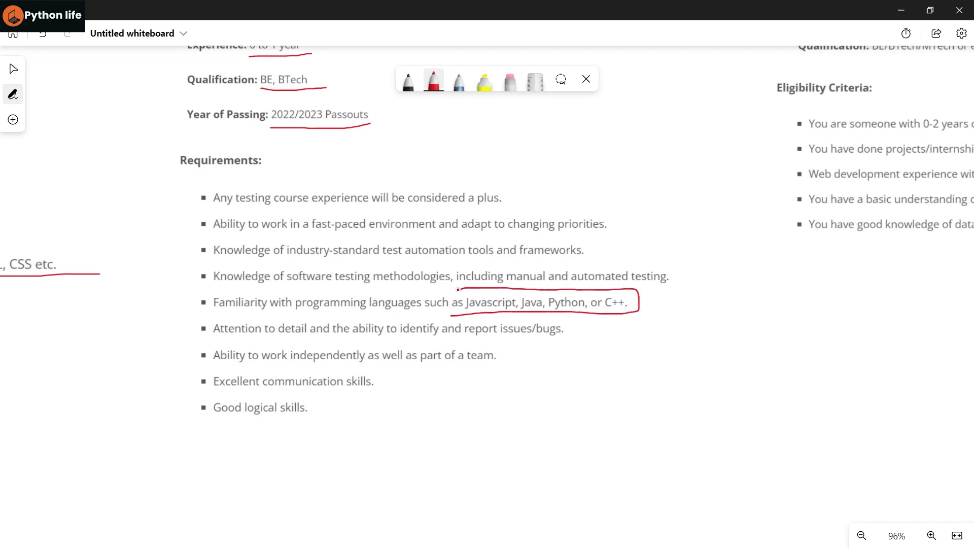
left_click_drag(456, 293, 451, 316)
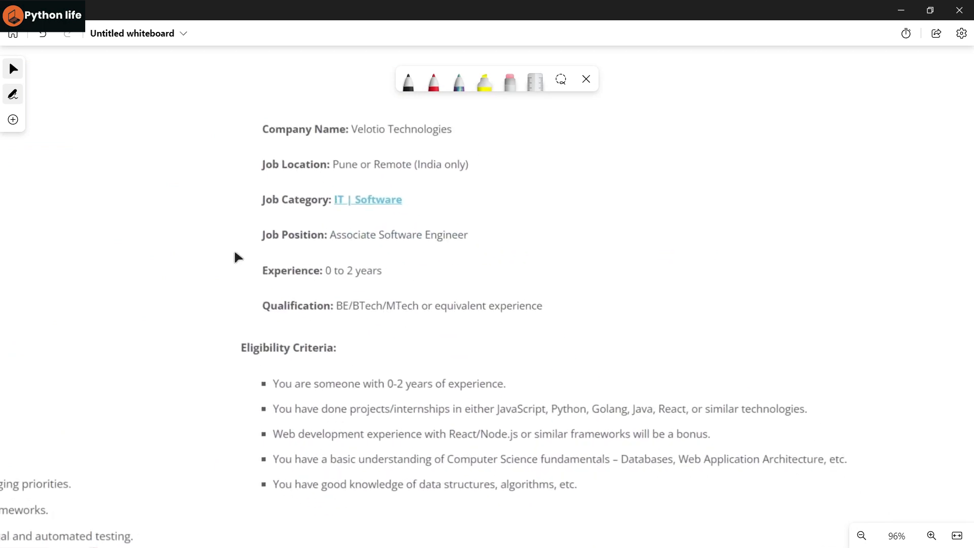
- Underline Associate Software Engineer, Pune or Remote, 0 to 2 years experience and BE/BTech/MTech in red
left_click(434, 82)
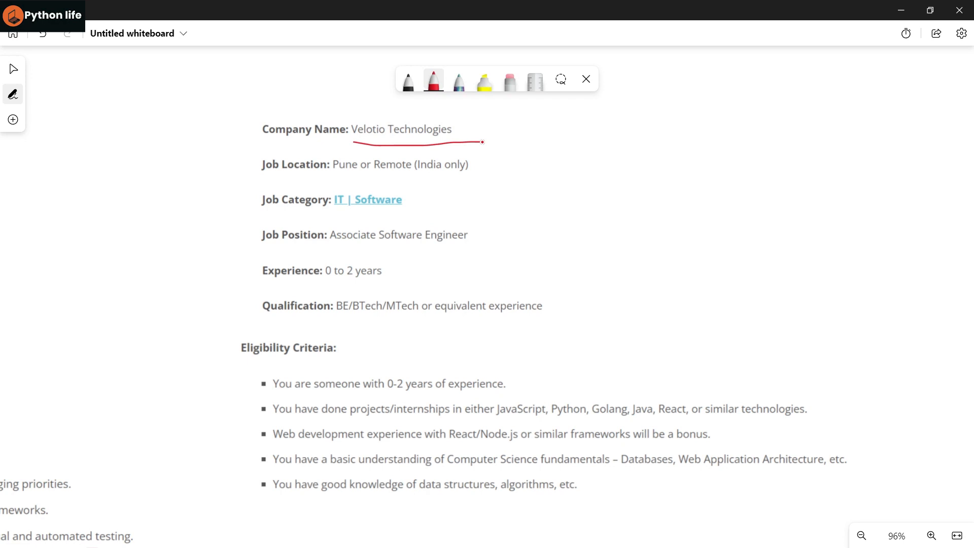
left_click_drag(333, 241, 491, 231)
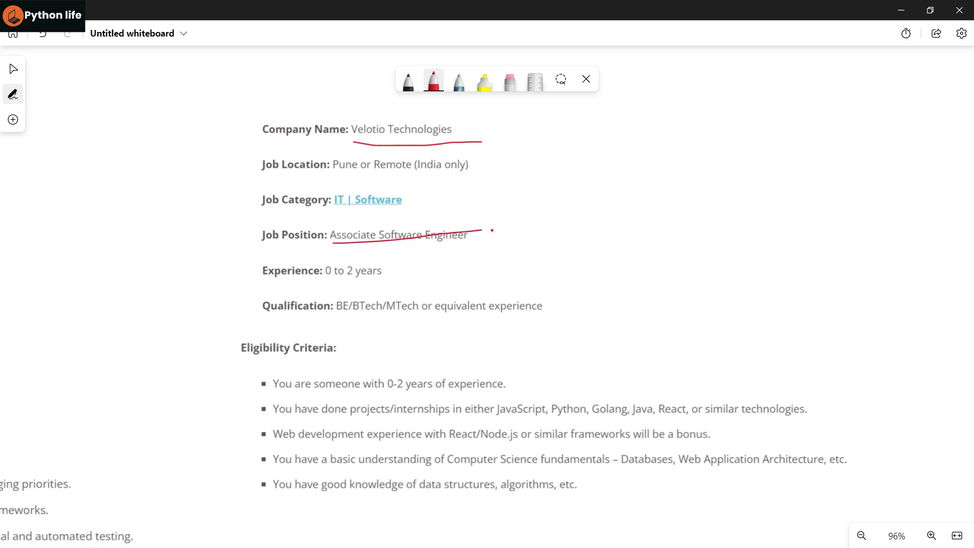
left_click_drag(328, 179, 465, 179)
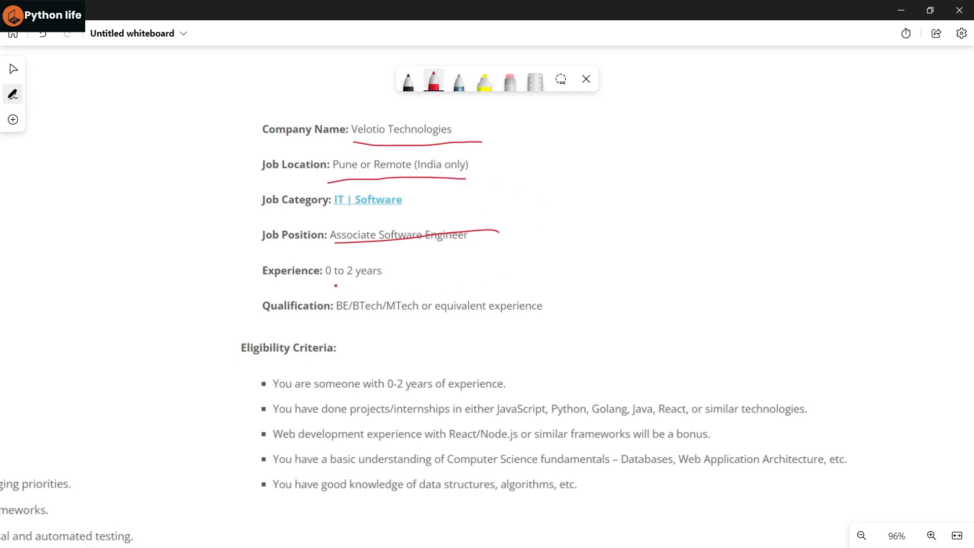
left_click_drag(336, 288, 413, 290)
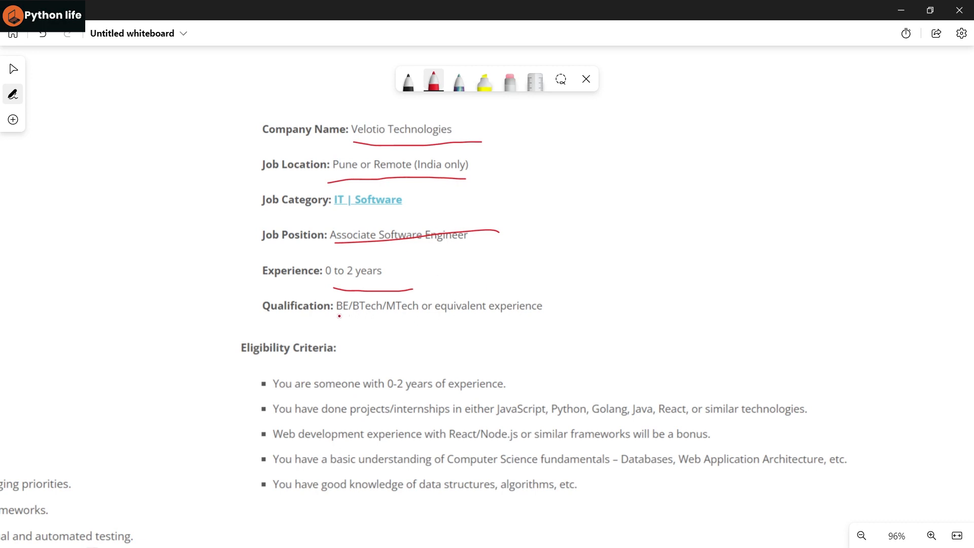
left_click_drag(339, 317, 397, 320)
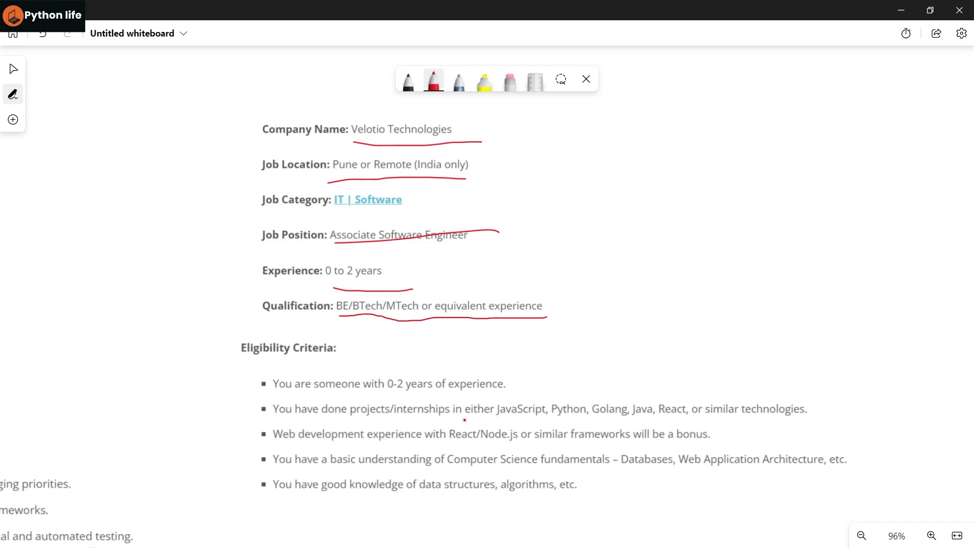
- Underline and arc the project technologies list and the React/Node.js frameworks bonus line
left_click_drag(466, 421, 632, 421)
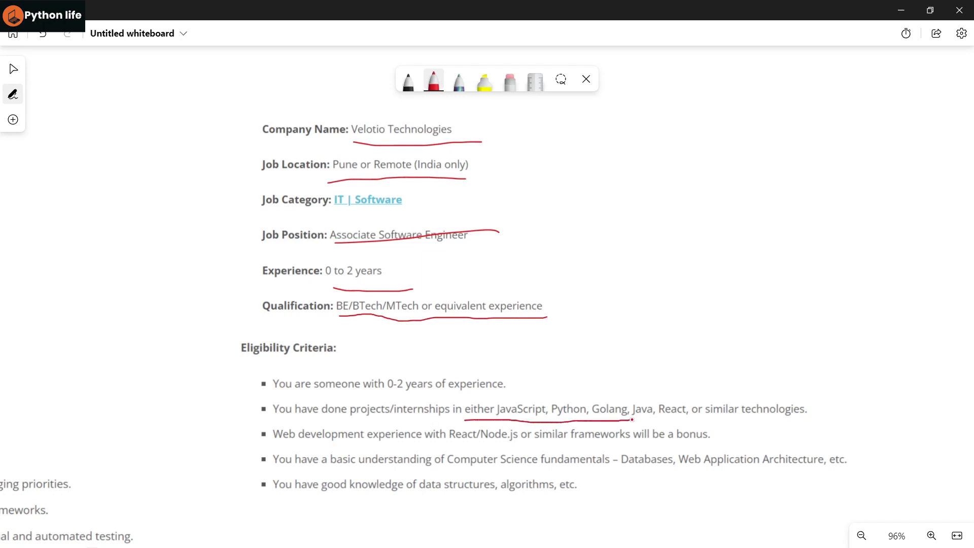
left_click_drag(630, 419, 701, 415)
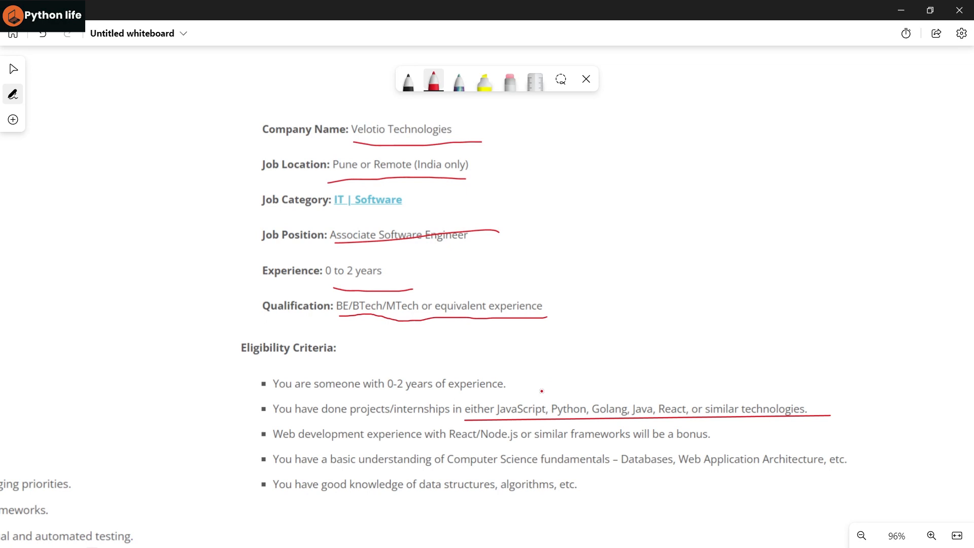
left_click_drag(518, 395, 638, 364)
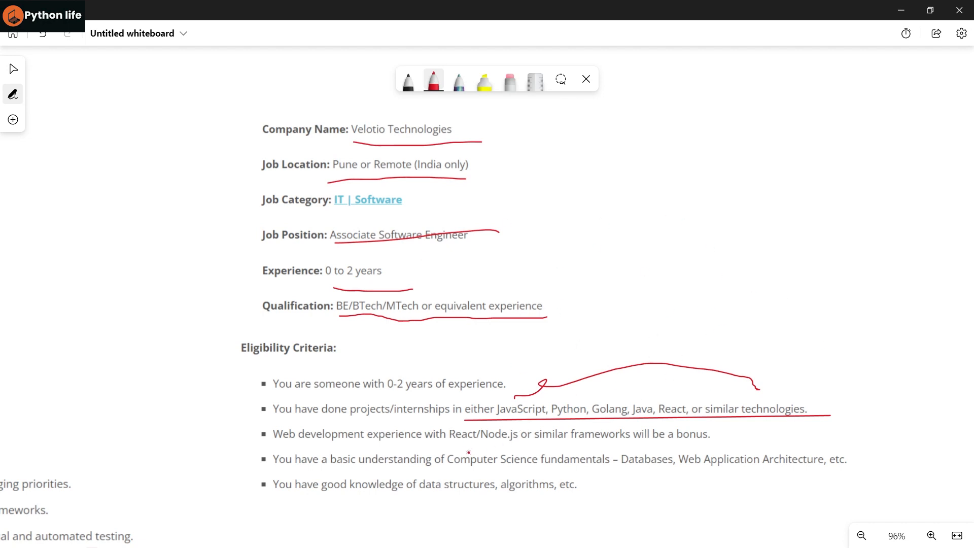
left_click_drag(442, 449, 451, 446)
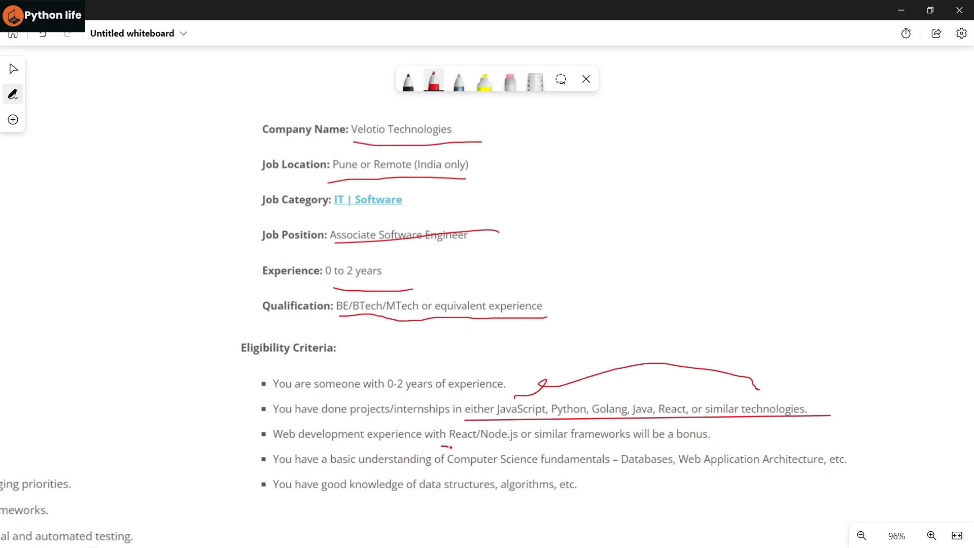
left_click_drag(451, 447, 526, 444)
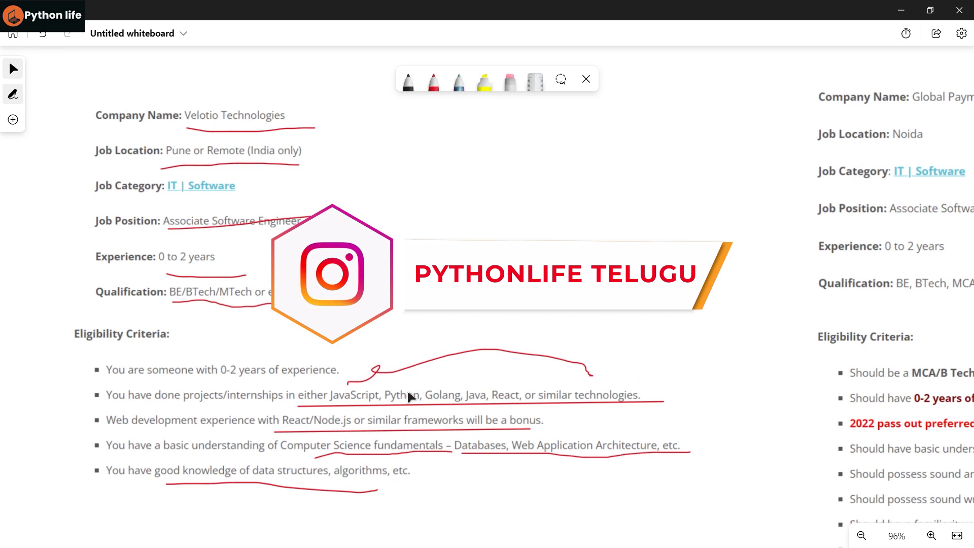
mouse_move(599, 416)
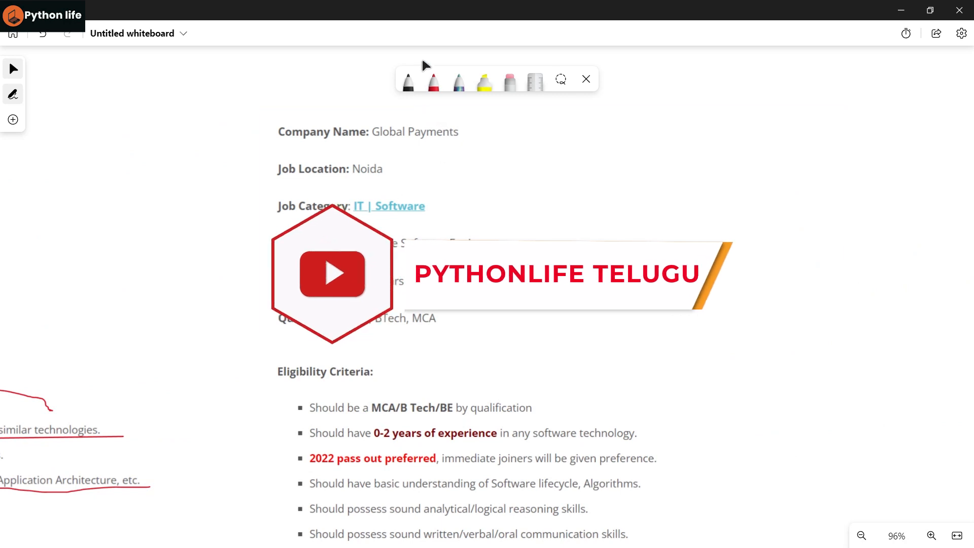
- Underline the Global Payments name, 0 to 2 years experience and BE, BTech, MCA qualification in red
left_click_drag(375, 144, 488, 147)
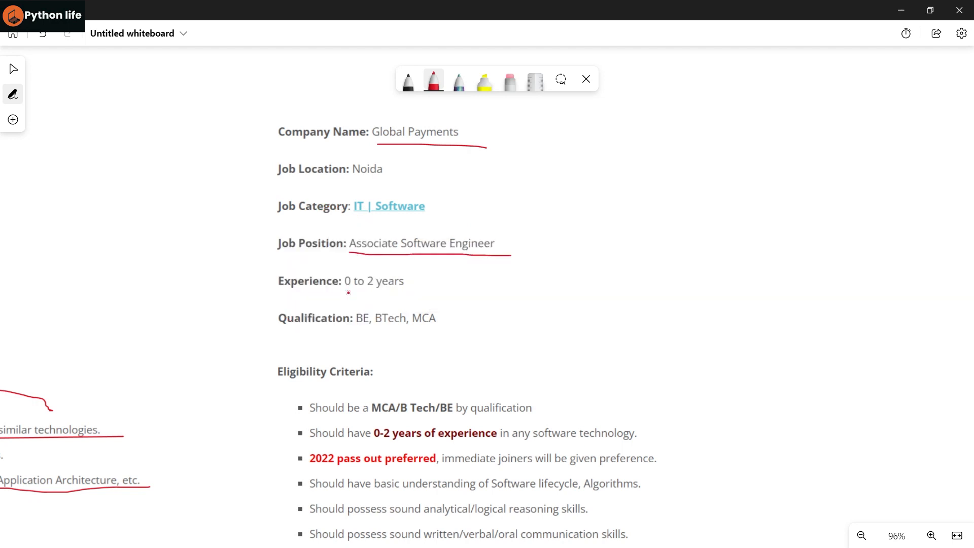
left_click_drag(341, 294, 403, 292)
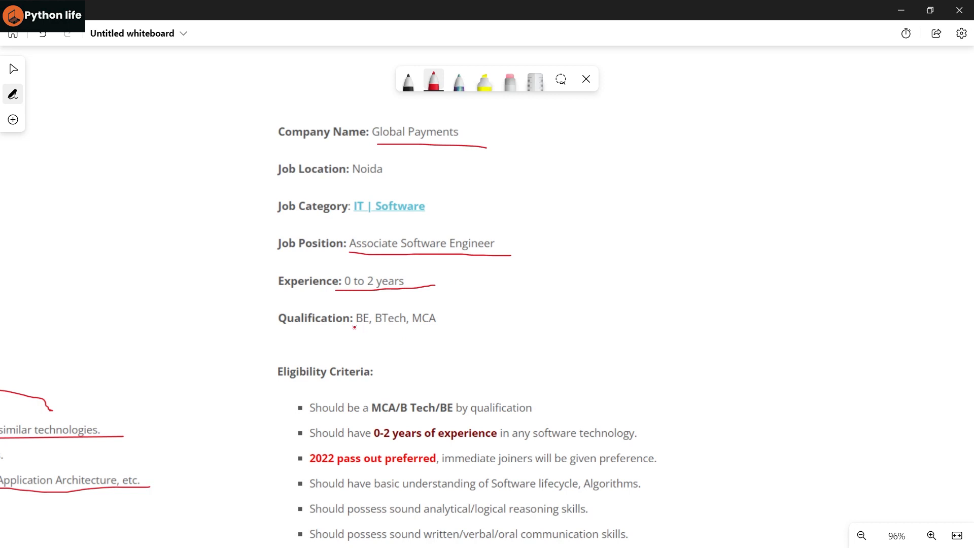
left_click_drag(355, 328, 473, 319)
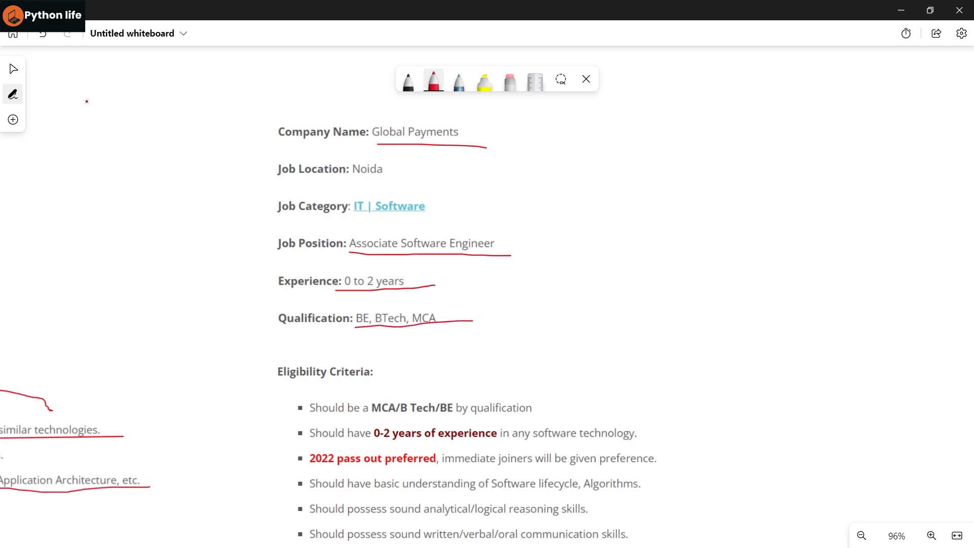
scroll("down", 3)
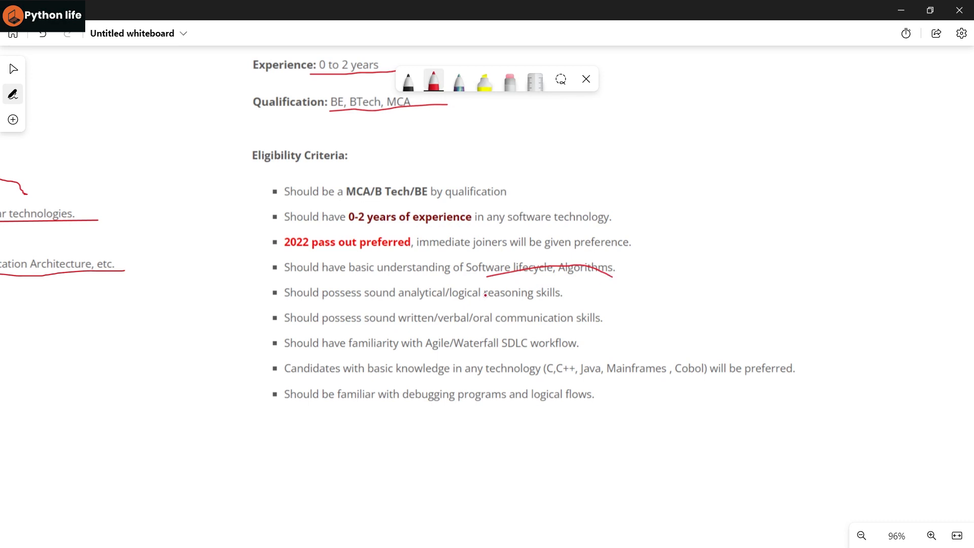
- Underline reasoning skills, SDLC workflow and debugging programs and logical flows in red
left_click_drag(484, 299, 583, 300)
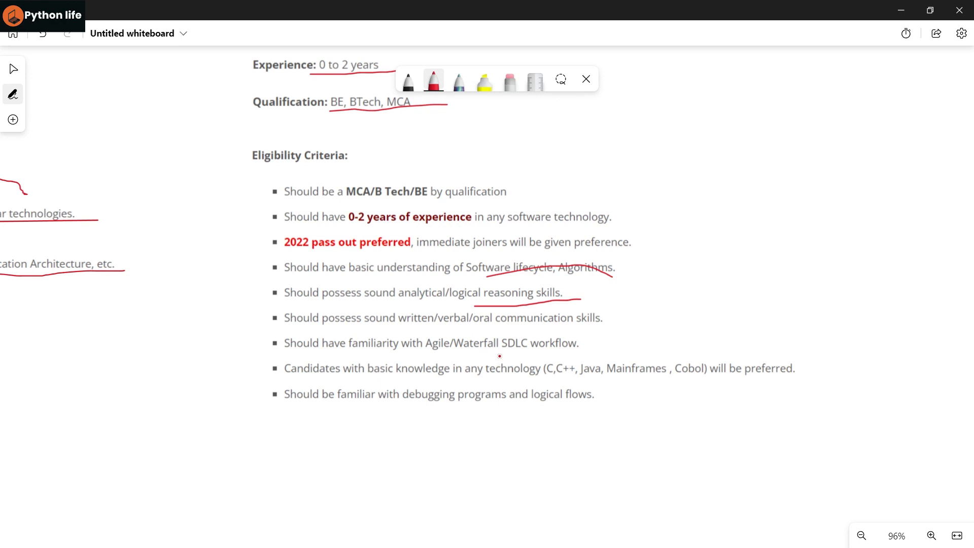
left_click_drag(503, 356, 581, 355)
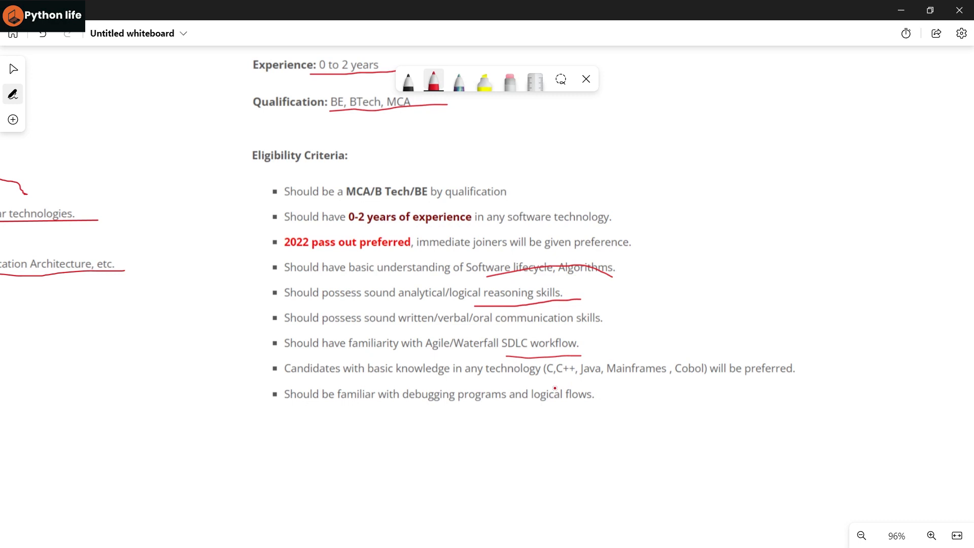
left_click_drag(556, 387, 623, 379)
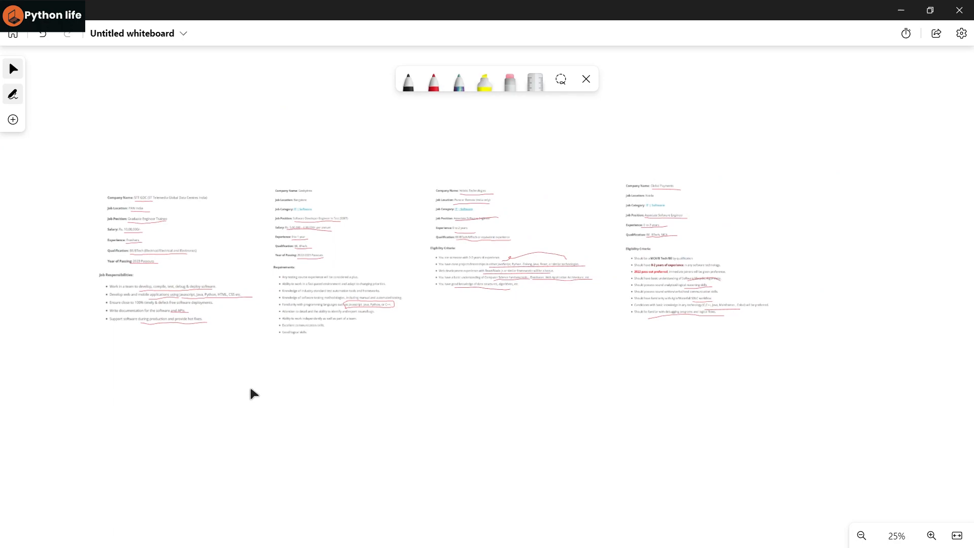
left_click(257, 10)
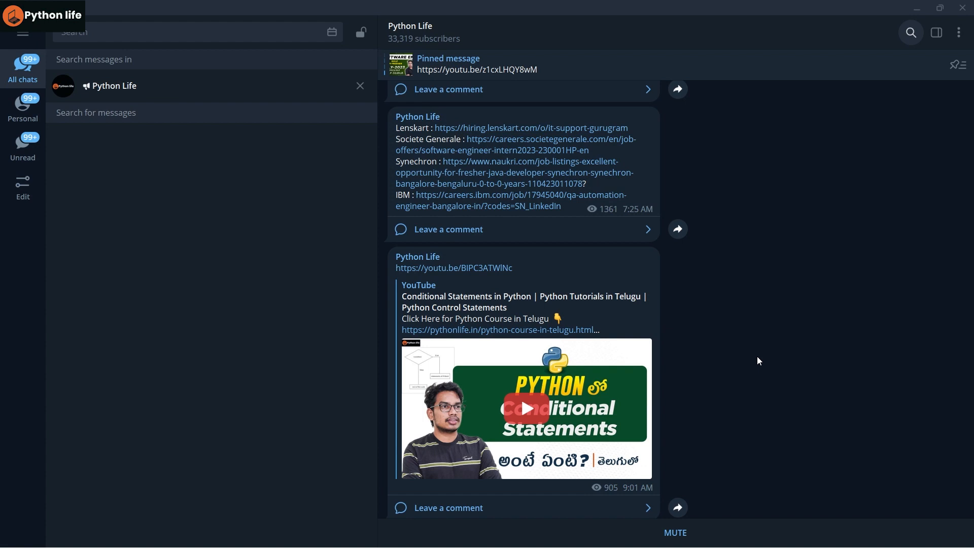
mouse_move(542, 152)
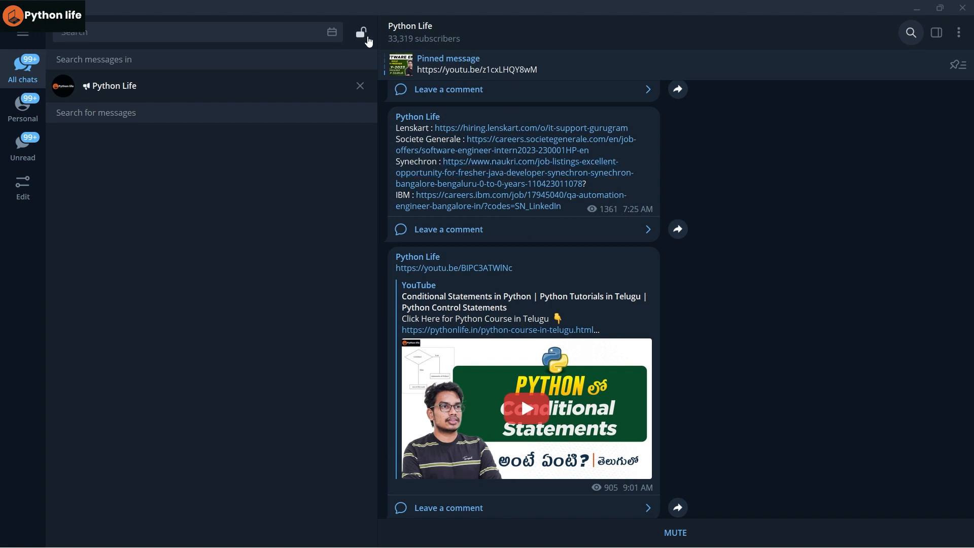
- Open the Python Life channel from the Telegram chat search
left_click(365, 32)
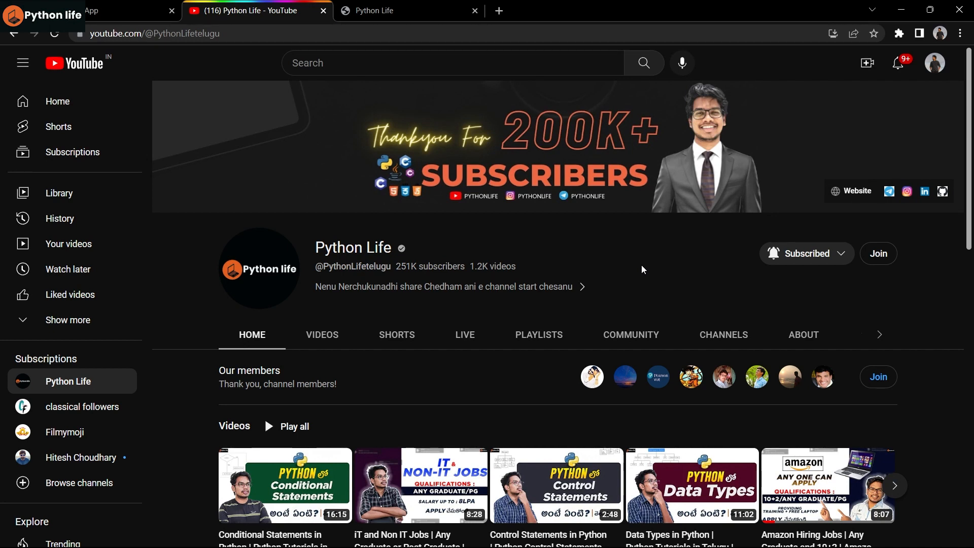
mouse_move(357, 391)
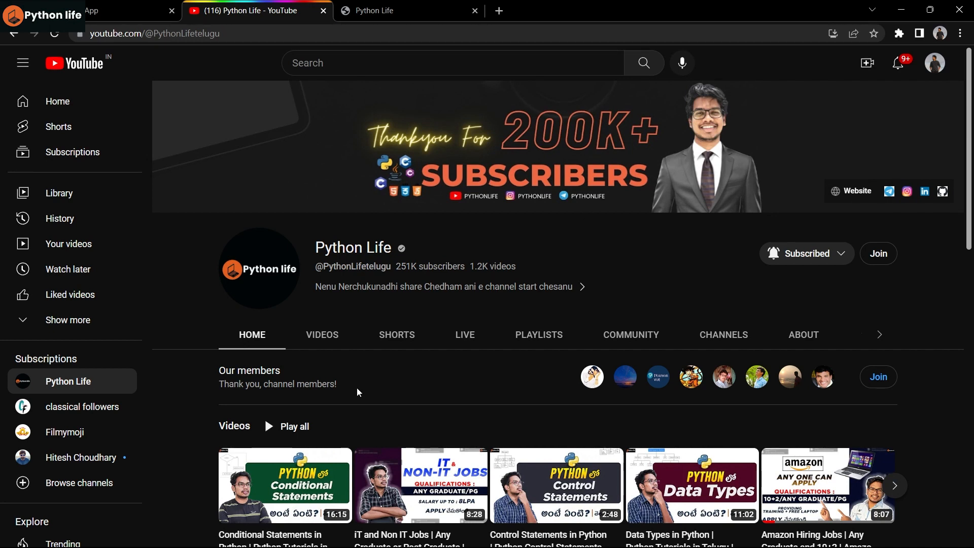
- Browse the Python Life channel's playlists, then switch to the pythonlife.in website
left_click(538, 334)
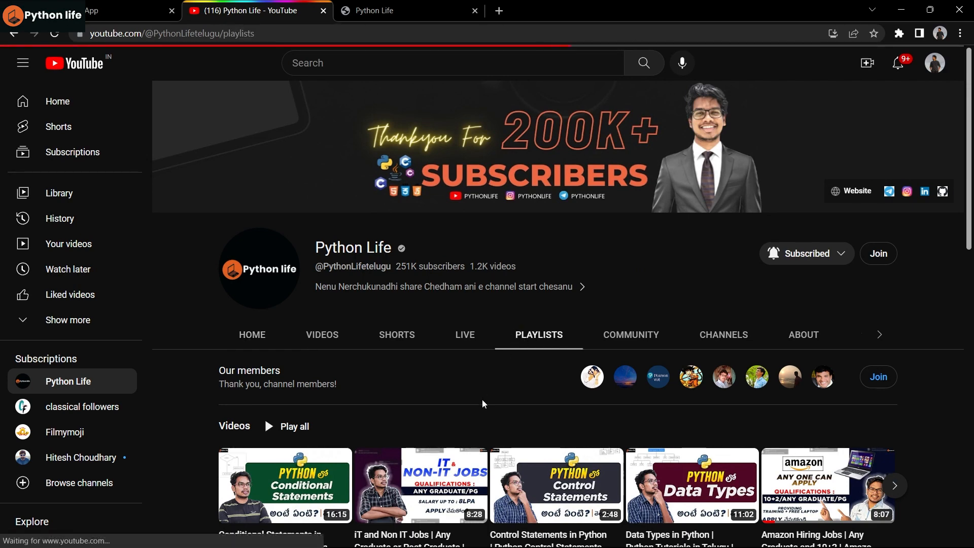
scroll("down", 3)
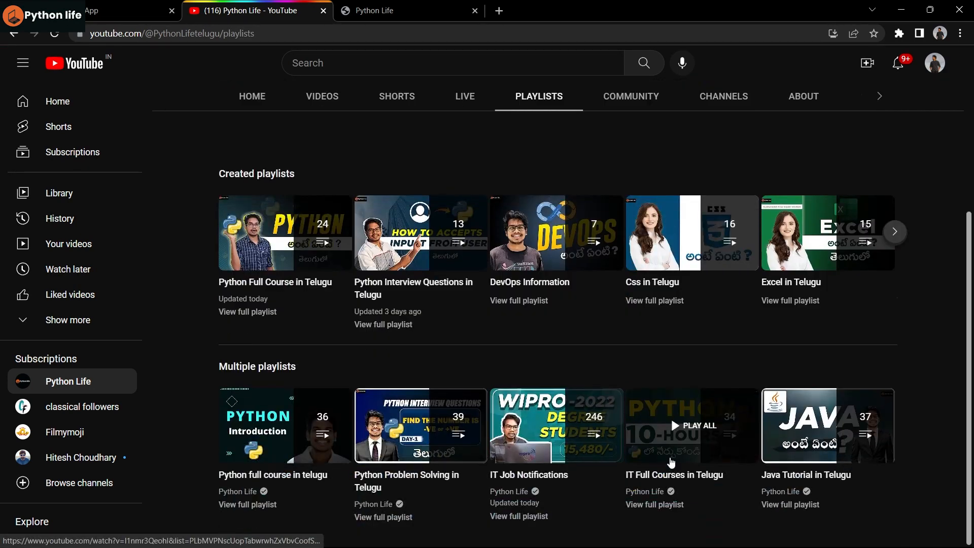
left_click(690, 425)
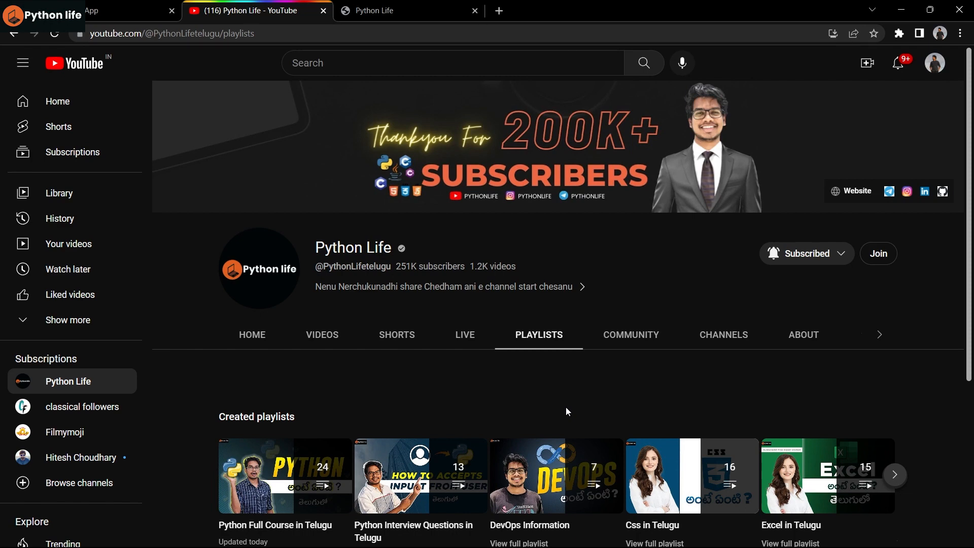
mouse_move(527, 354)
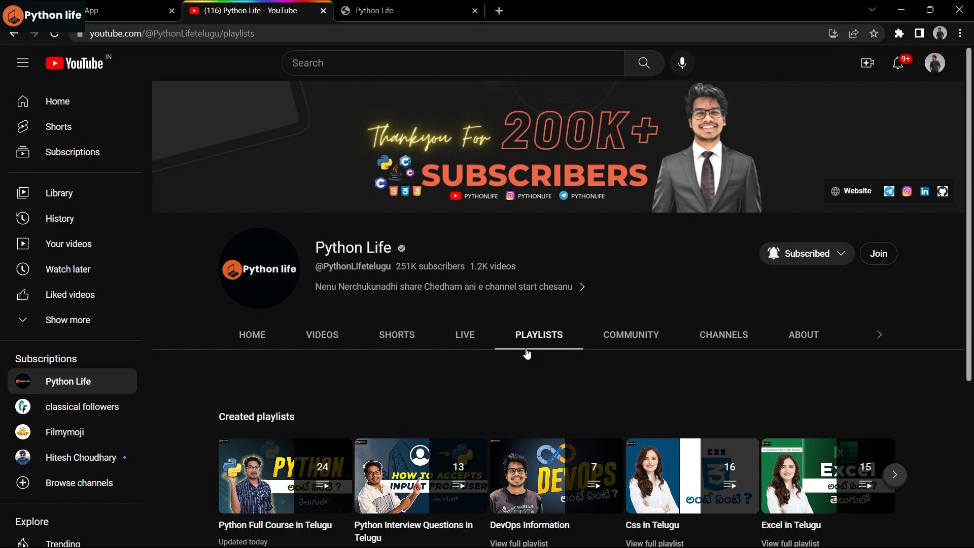
left_click(408, 10)
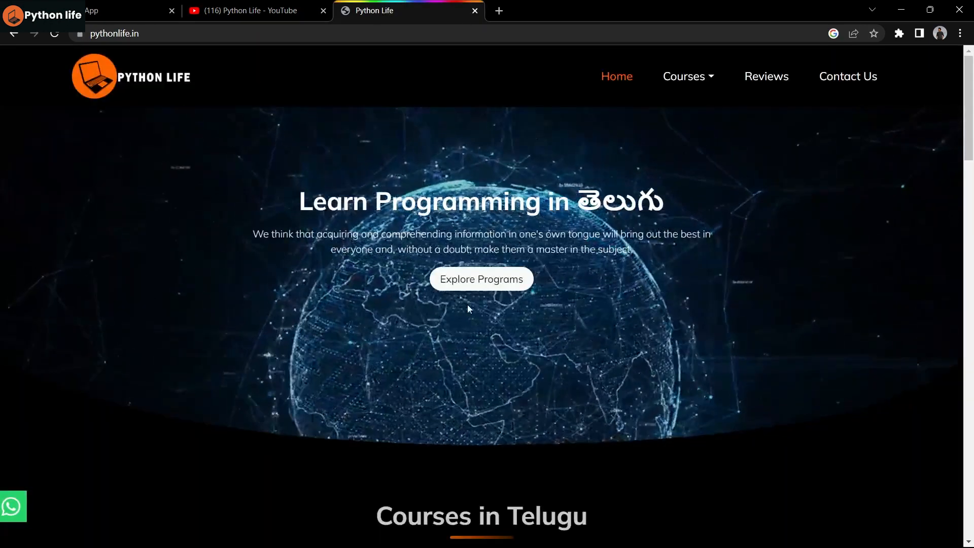
- Scroll the Python Course in Telugu page past fees and syllabus to the Watch Demo Class form
scroll("down", 3)
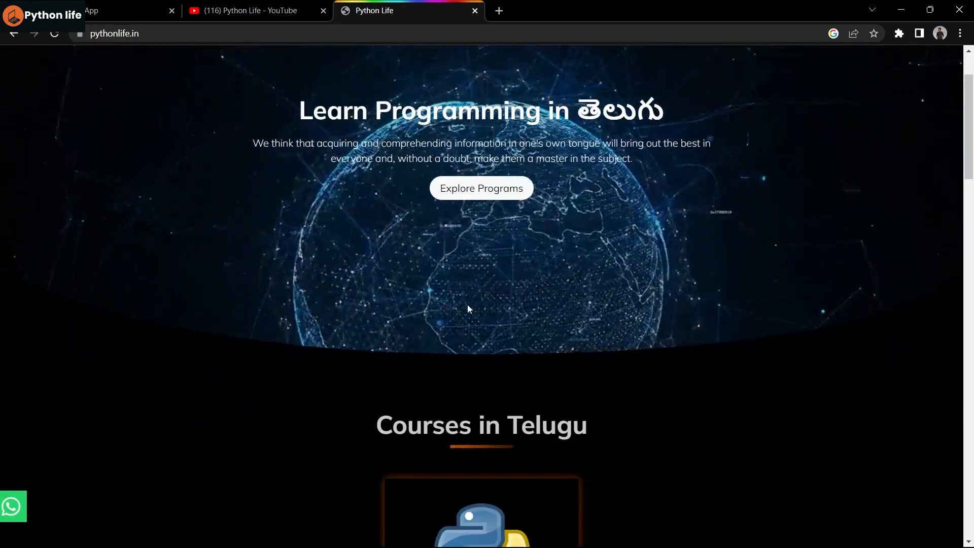
scroll("down", 3)
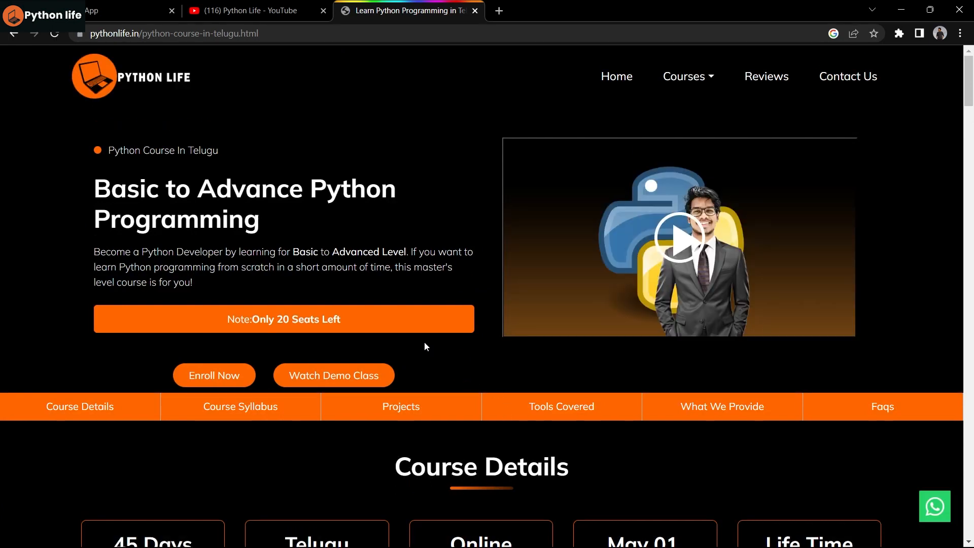
scroll("down", 3)
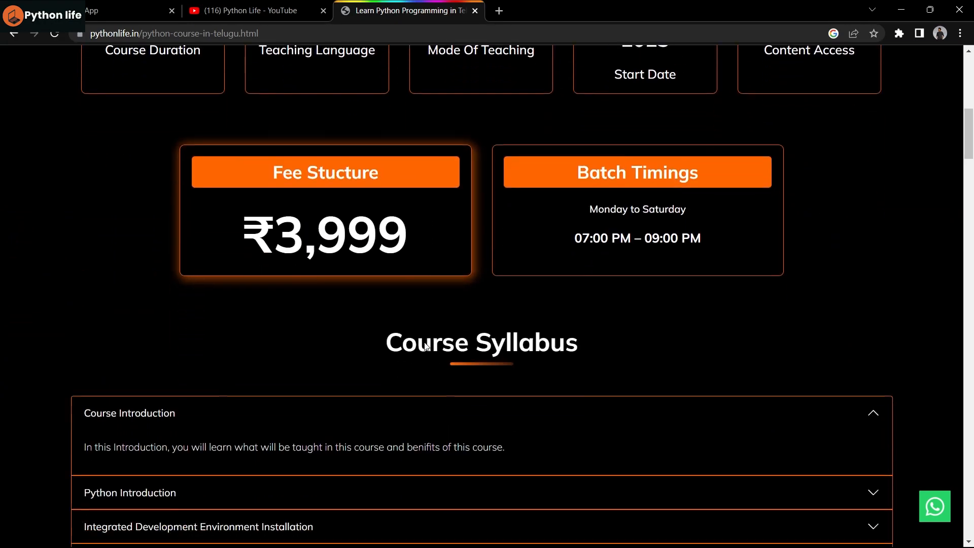
scroll("down", 3)
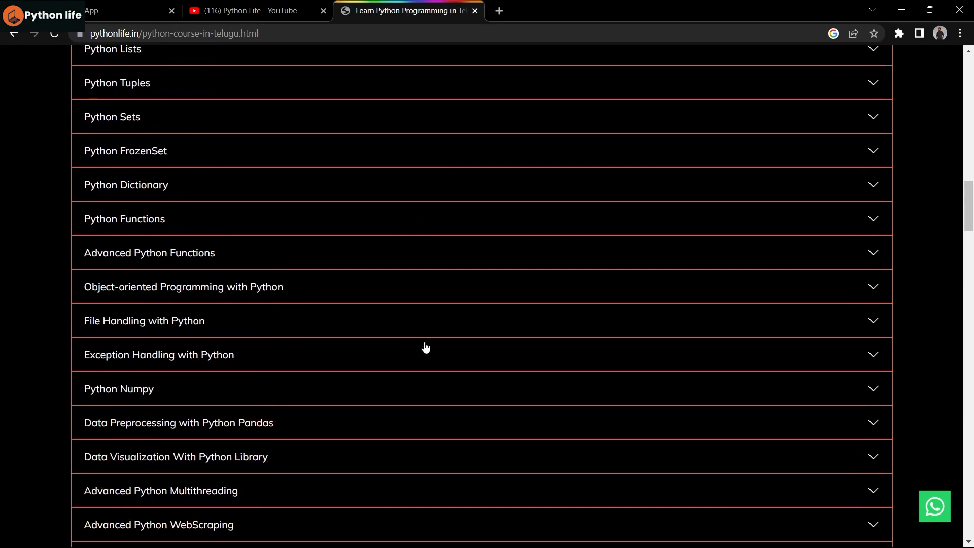
scroll("down", 3)
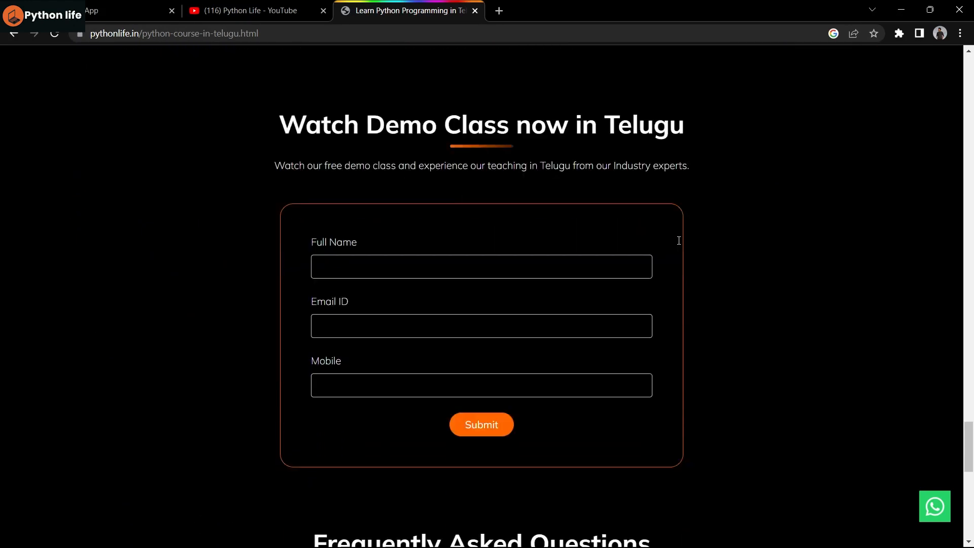
scroll("down", 3)
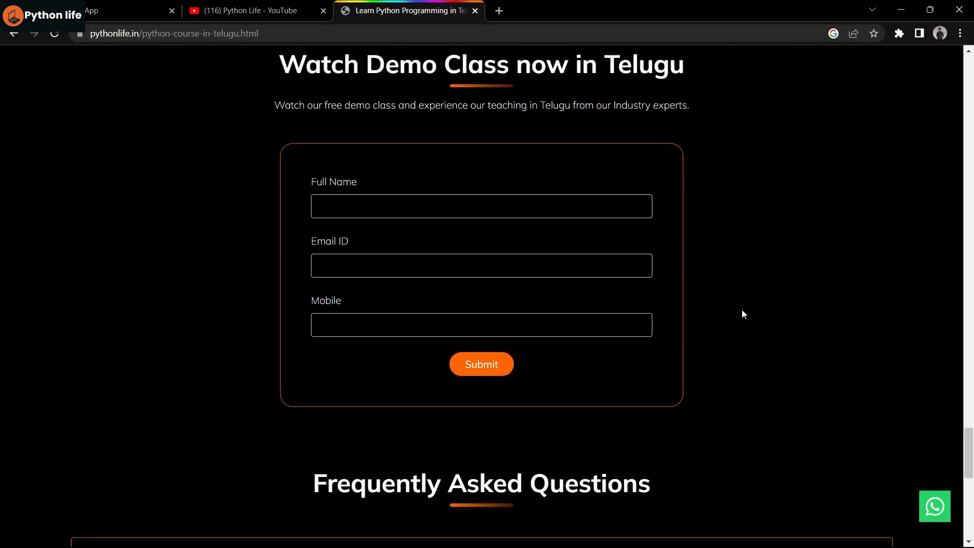
scroll("up", 3)
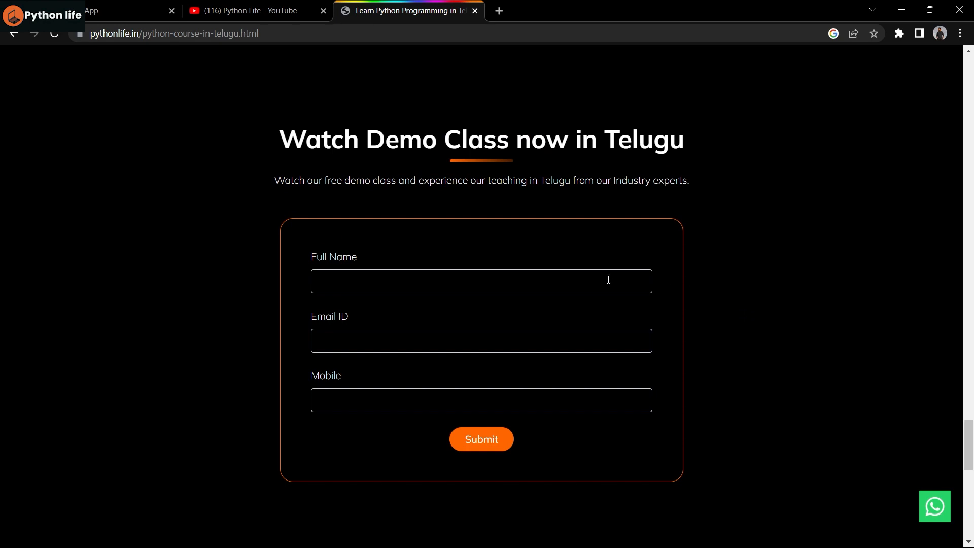
mouse_move(816, 366)
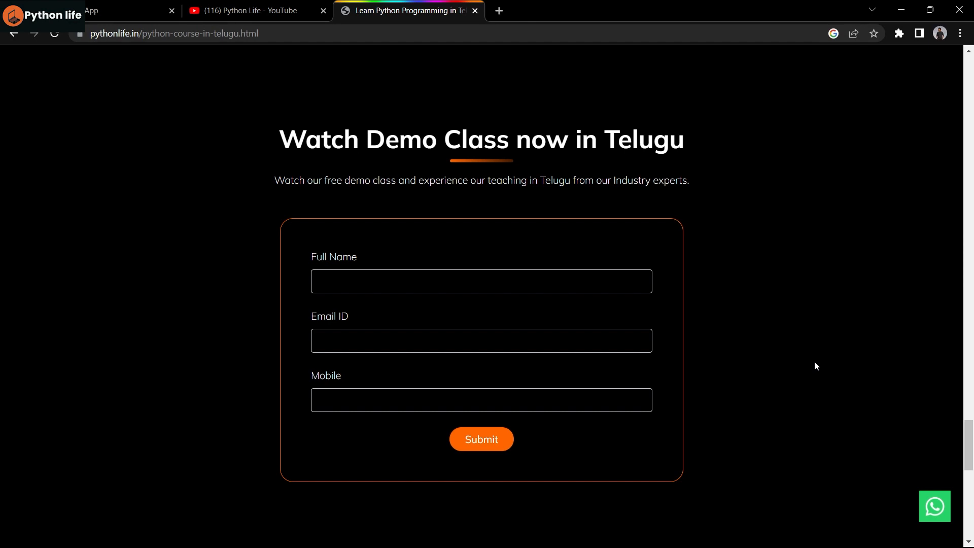
mouse_move(758, 408)
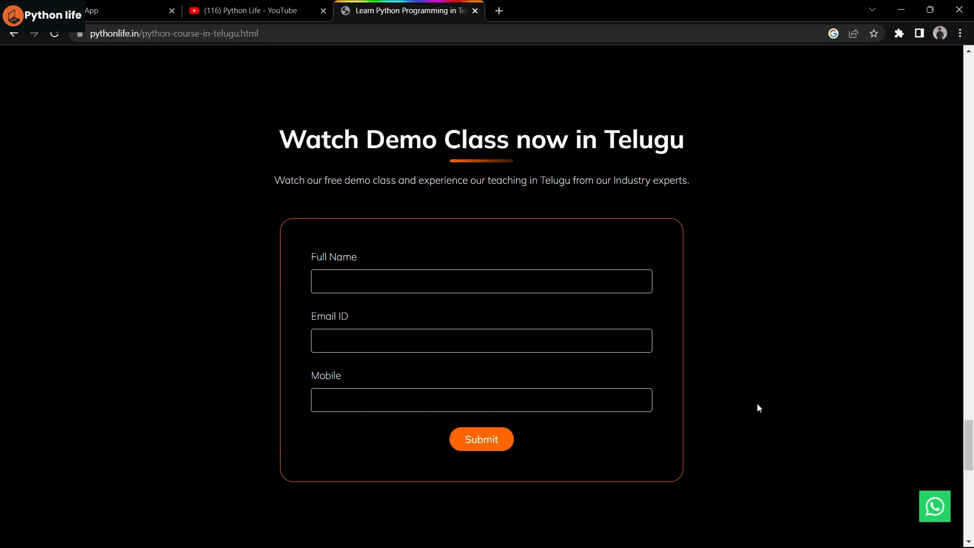